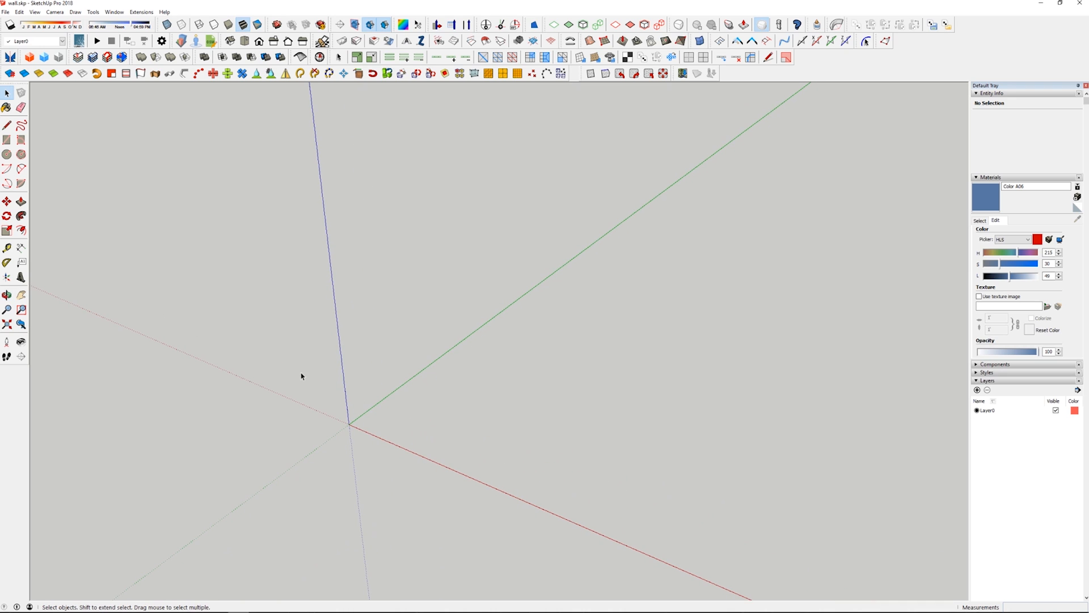
{"action": "mouse_move", "coordinate": [323, 343]}
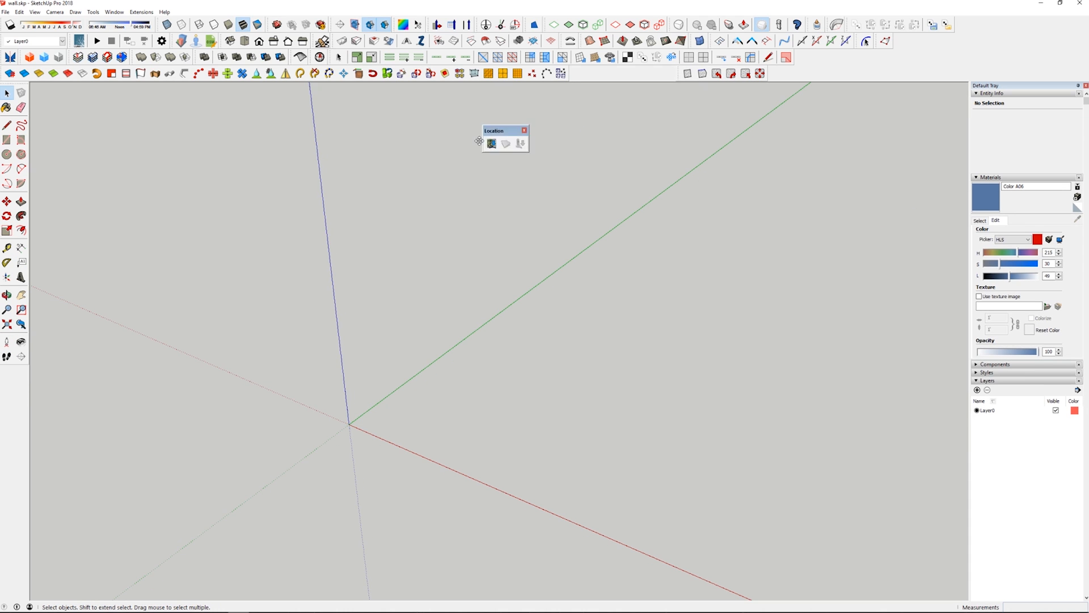
Move the Location toolbar to the top-left, clear of the drawing area.
{"action": "left_click_drag", "start_coordinate": [494, 130], "coordinate": [200, 92]}
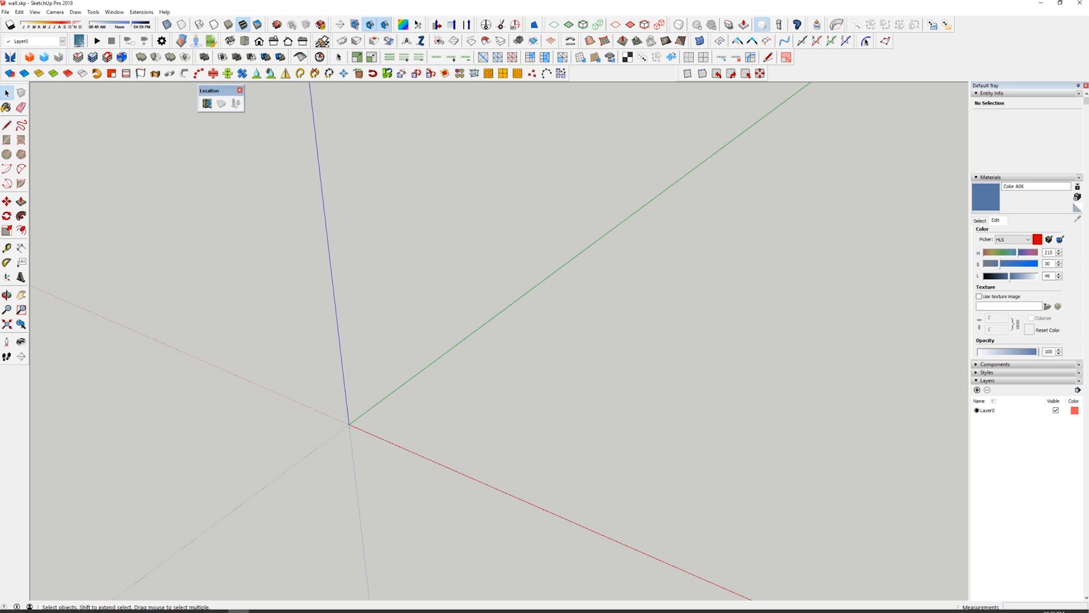
{"action": "mouse_move", "coordinate": [206, 103]}
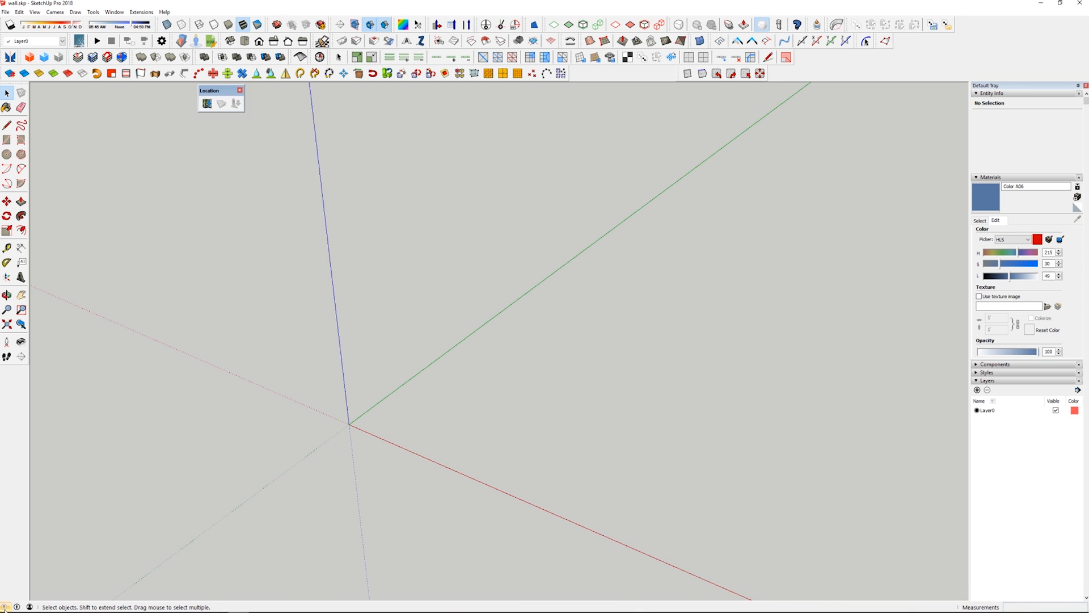
{"action": "mouse_move", "coordinate": [207, 103]}
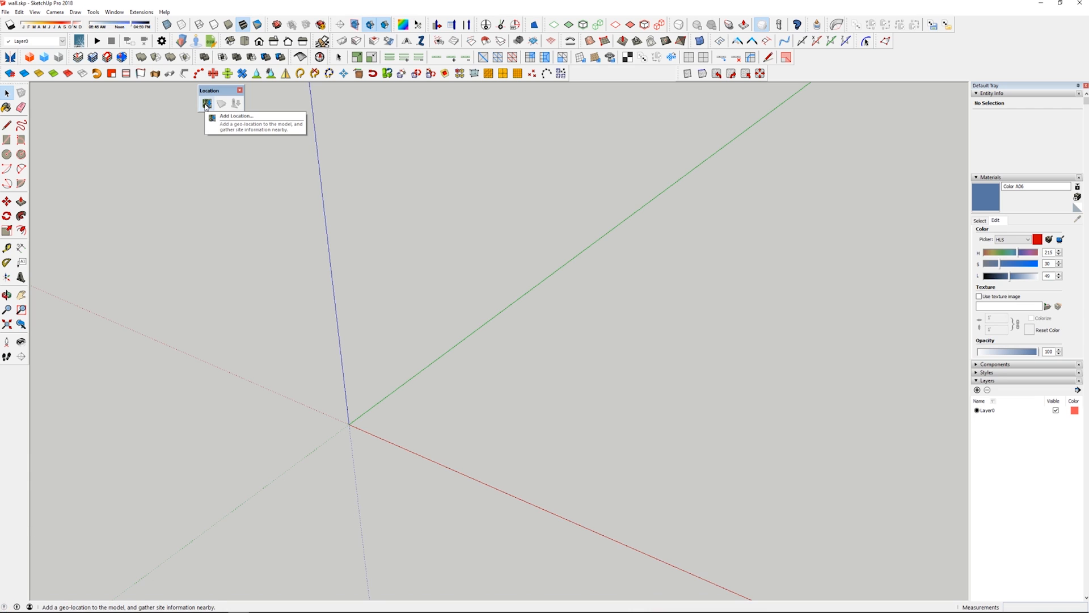
Add a location, select the central Salt Lake City map region and import it as geo-located ground.
{"action": "left_click", "coordinate": [207, 103]}
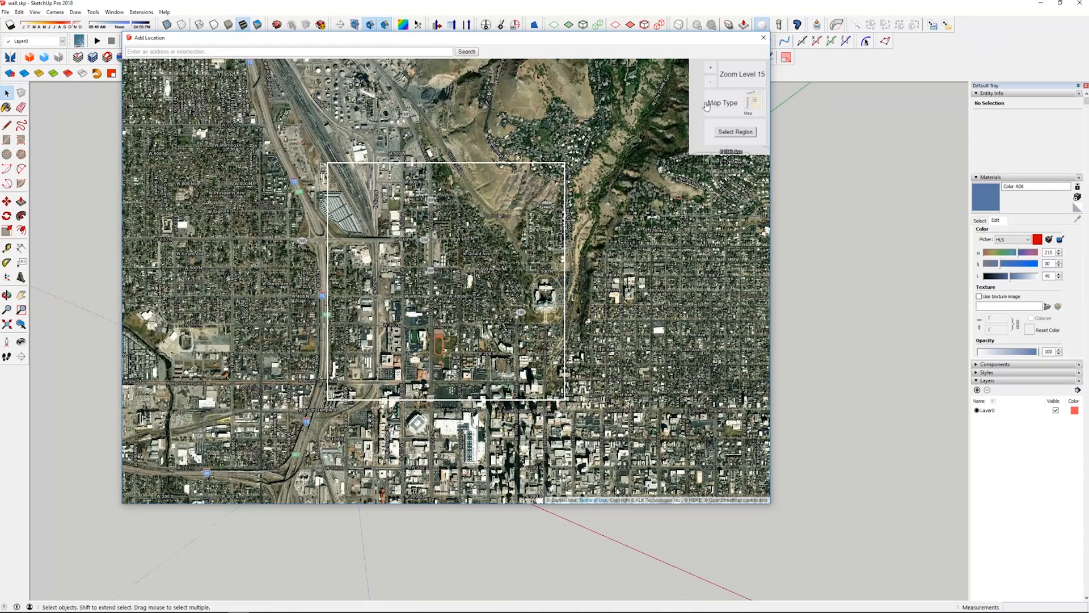
{"action": "left_click", "coordinate": [735, 131]}
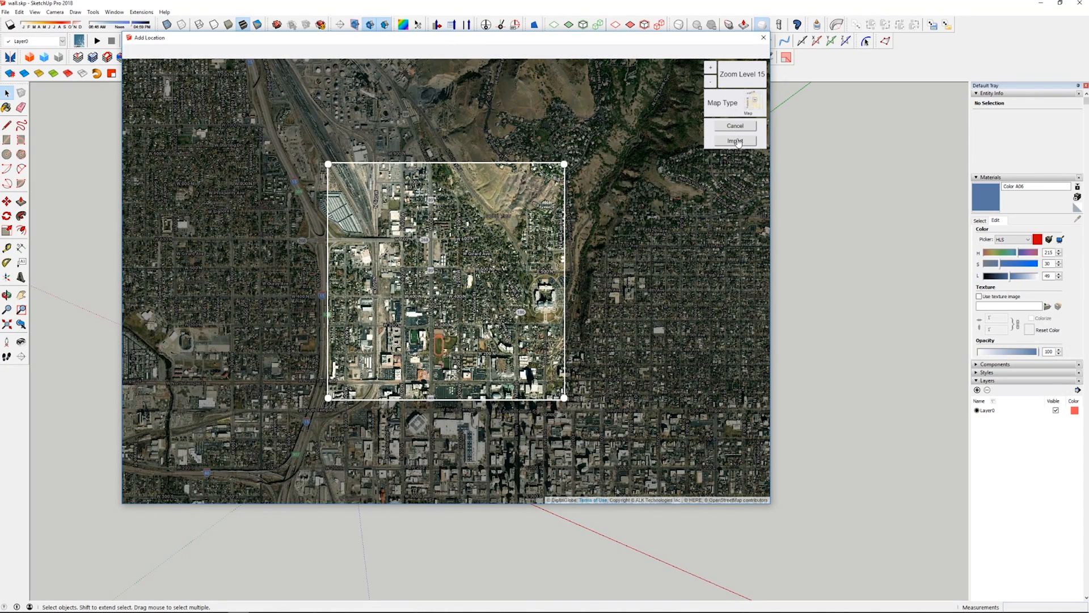
{"action": "left_click", "coordinate": [735, 126]}
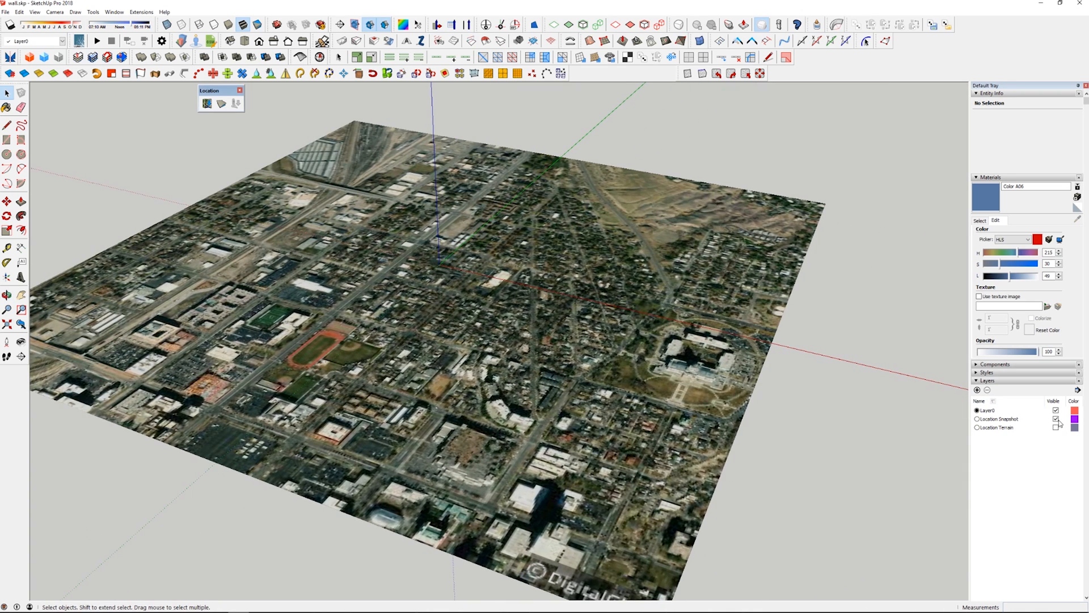
Show the Location Terrain layer so the imported tile displays its elevated terrain.
{"action": "left_click", "coordinate": [998, 418]}
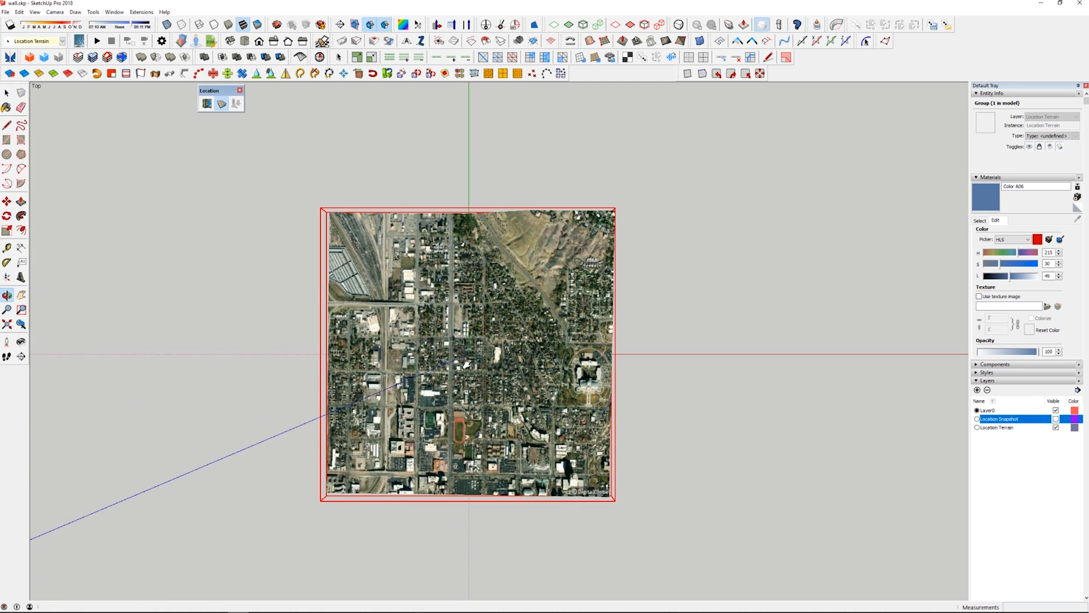
{"action": "mouse_move", "coordinate": [206, 104]}
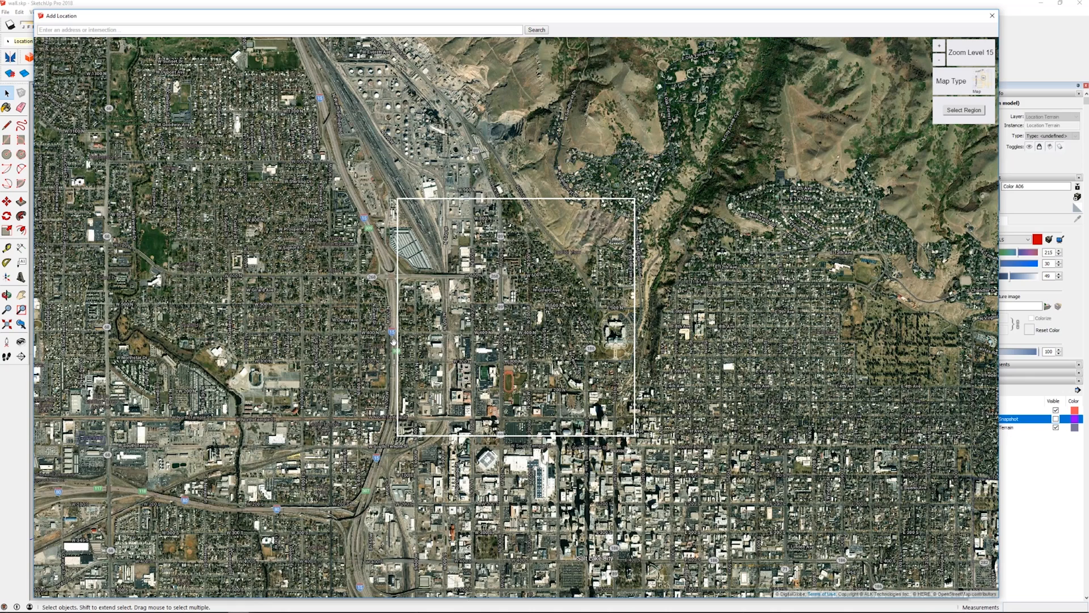
{"action": "mouse_move", "coordinate": [401, 271]}
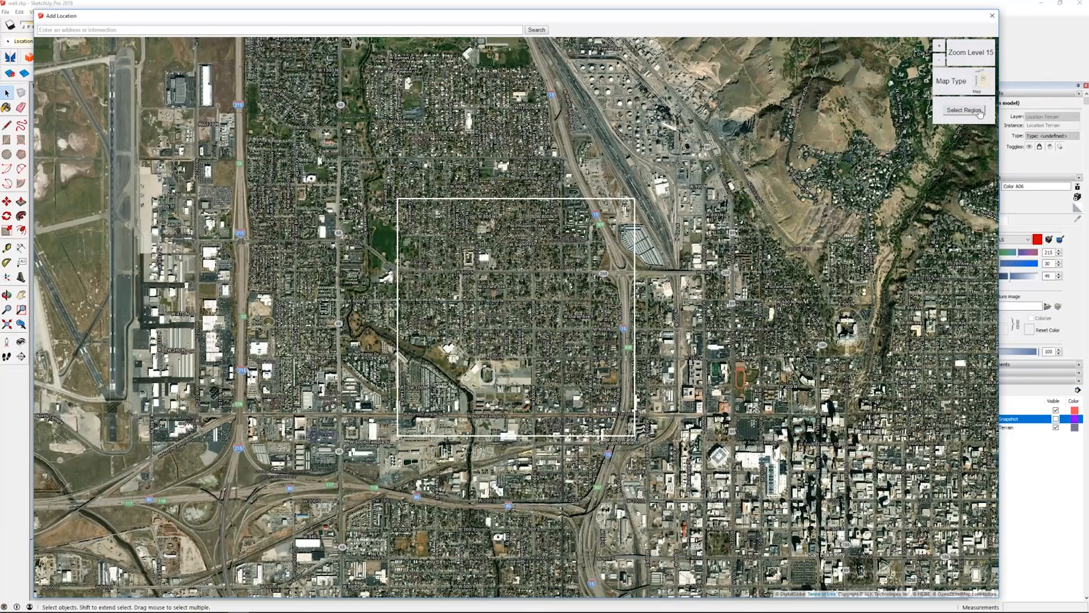
Select and import the adjoining western tile, accepting the georeference-distance warning.
{"action": "left_click", "coordinate": [963, 110]}
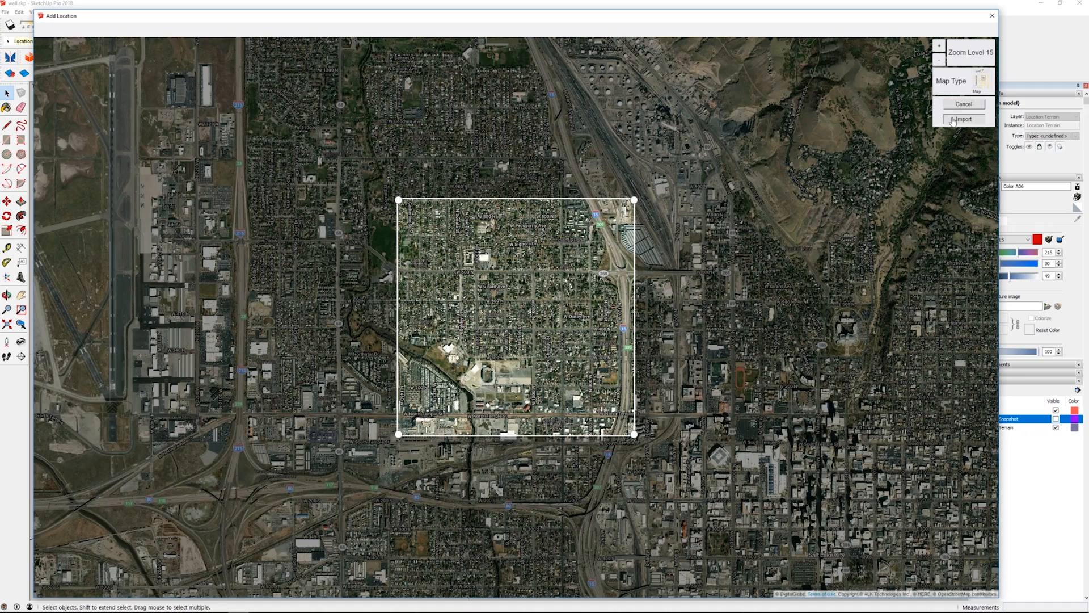
{"action": "left_click", "coordinate": [963, 119]}
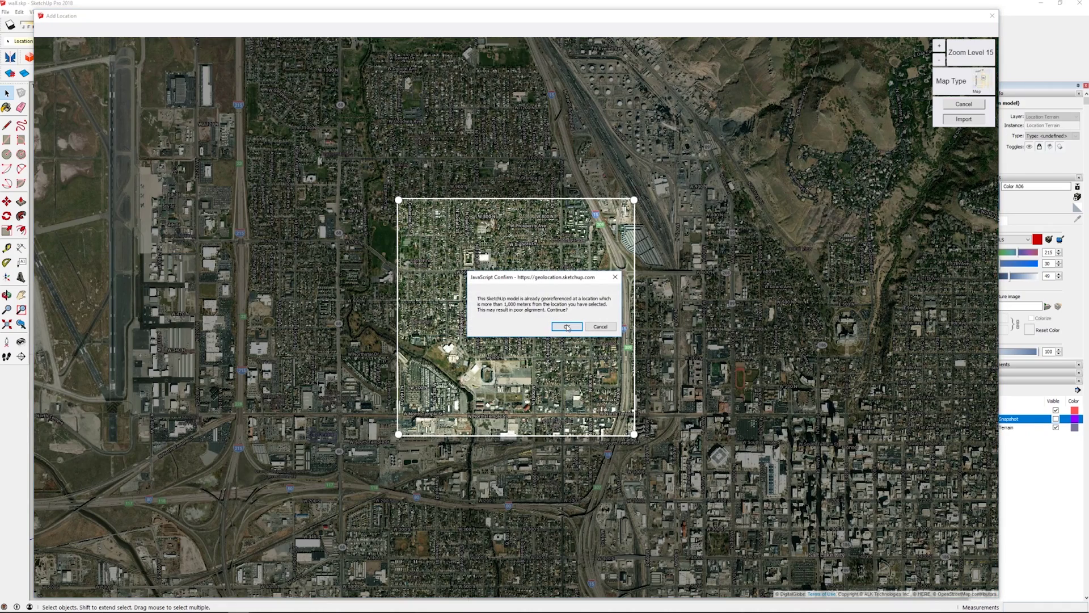
{"action": "left_click", "coordinate": [566, 327]}
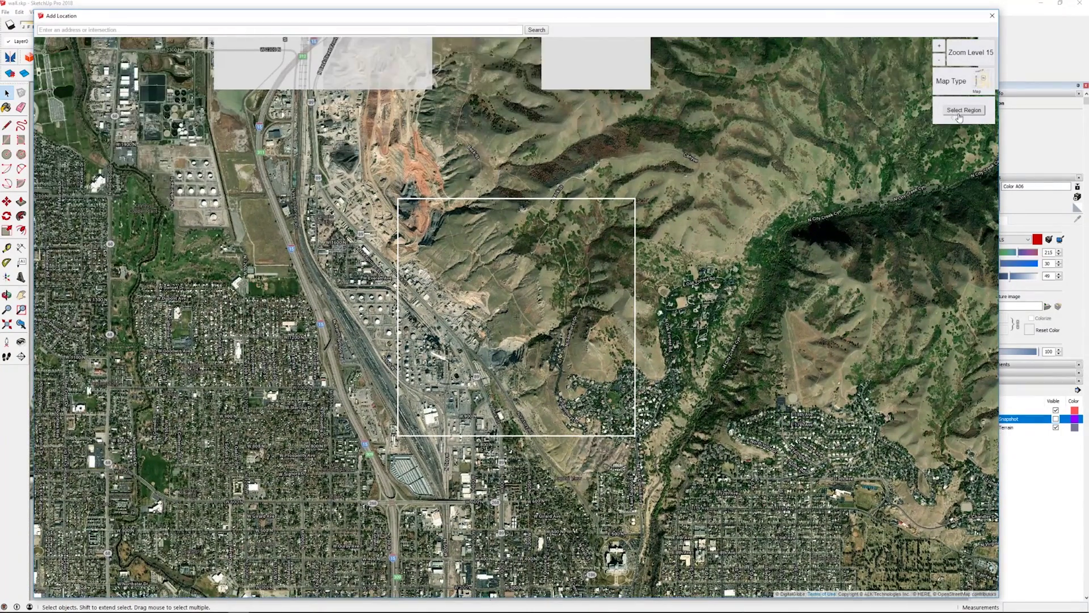
Import the northern foothills region and accept the alignment warning.
{"action": "left_click", "coordinate": [963, 110]}
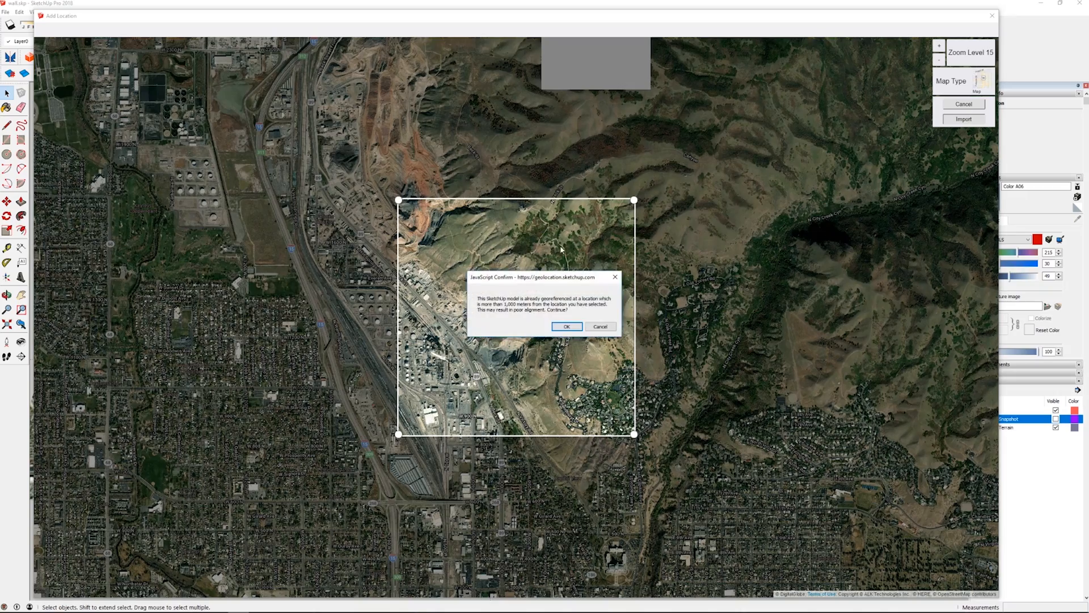
{"action": "left_click", "coordinate": [566, 326]}
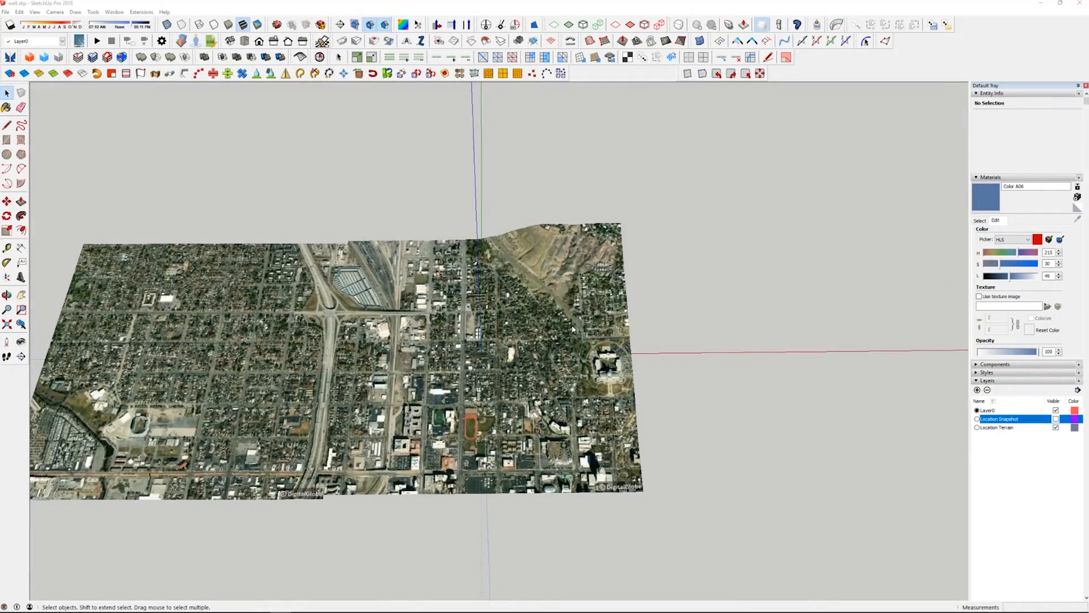
{"action": "mouse_move", "coordinate": [351, 173]}
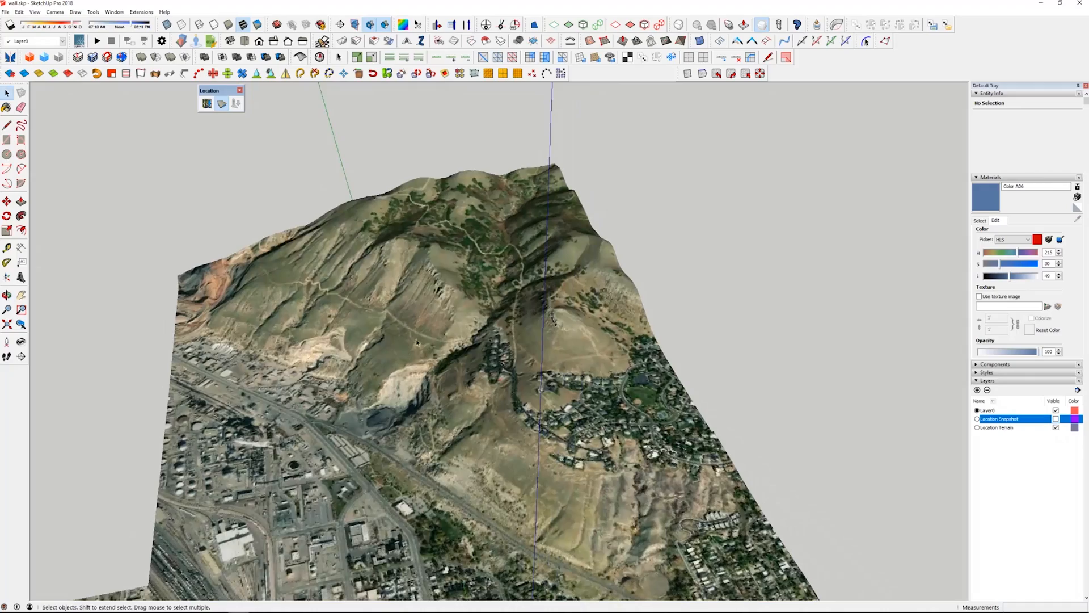
Select and import the eastern neighbourhood tile, accepting the alignment warning.
{"action": "scroll", "scroll_direction": "up", "scroll_amount": 3}
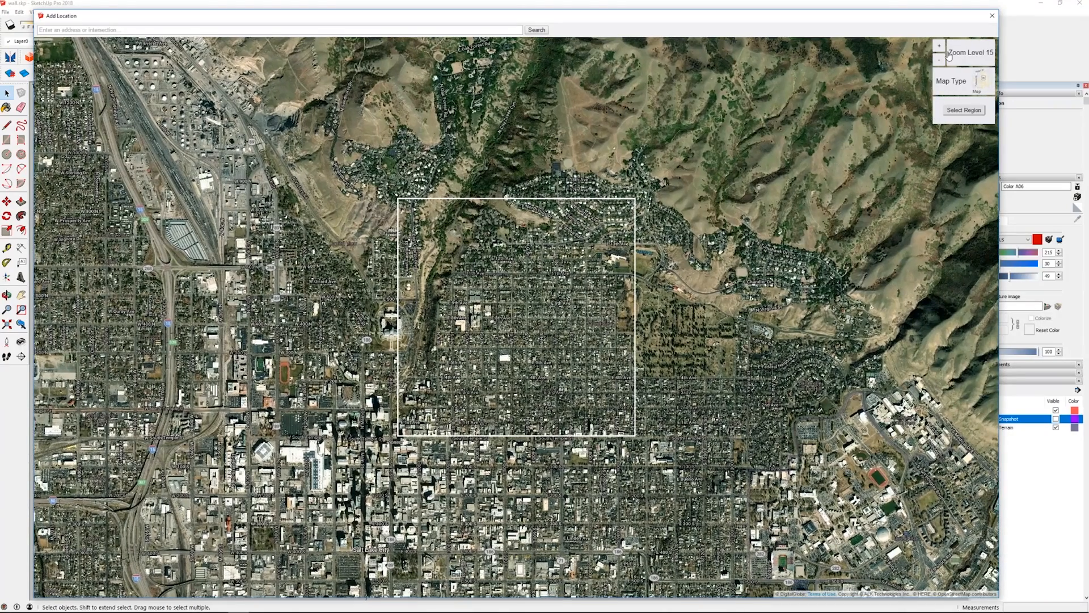
{"action": "left_click", "coordinate": [963, 110]}
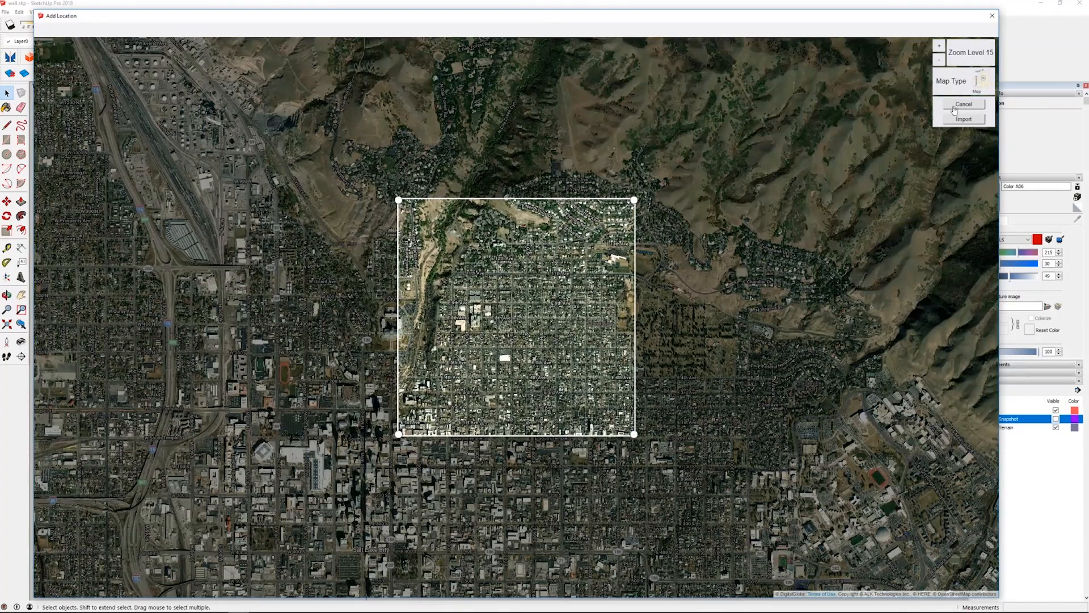
{"action": "left_click", "coordinate": [963, 119]}
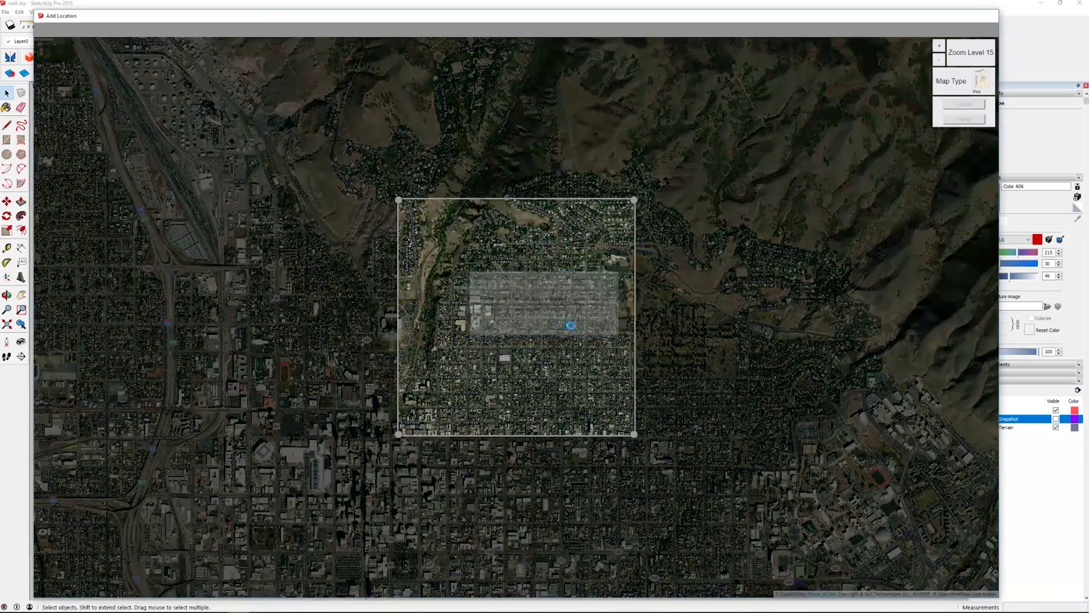
{"action": "left_click", "coordinate": [963, 103]}
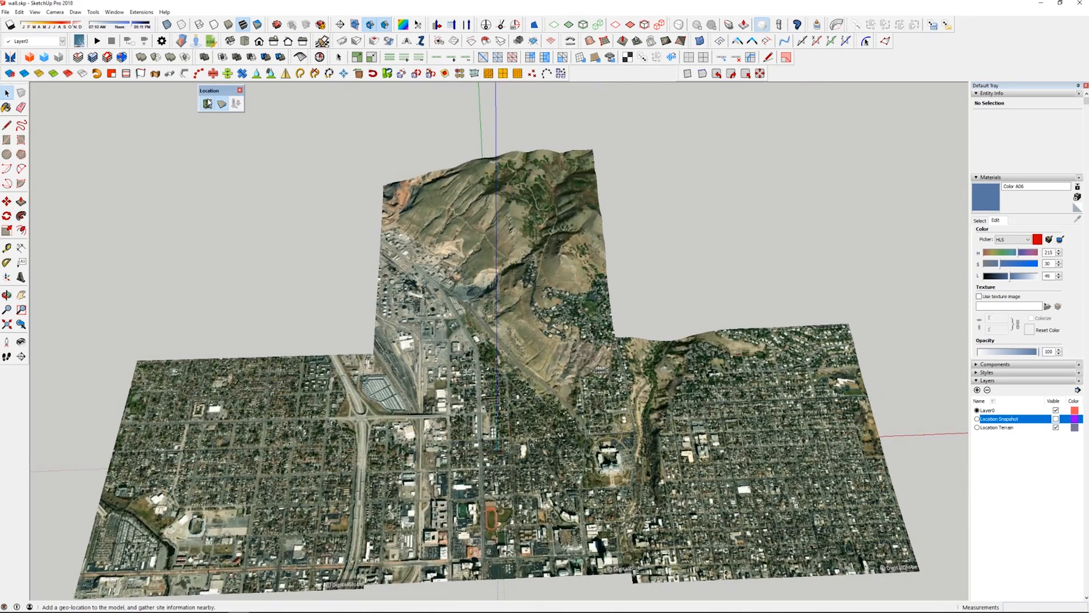
Add another location and import the mountain area behind it, accepting the warning.
{"action": "left_click", "coordinate": [206, 103]}
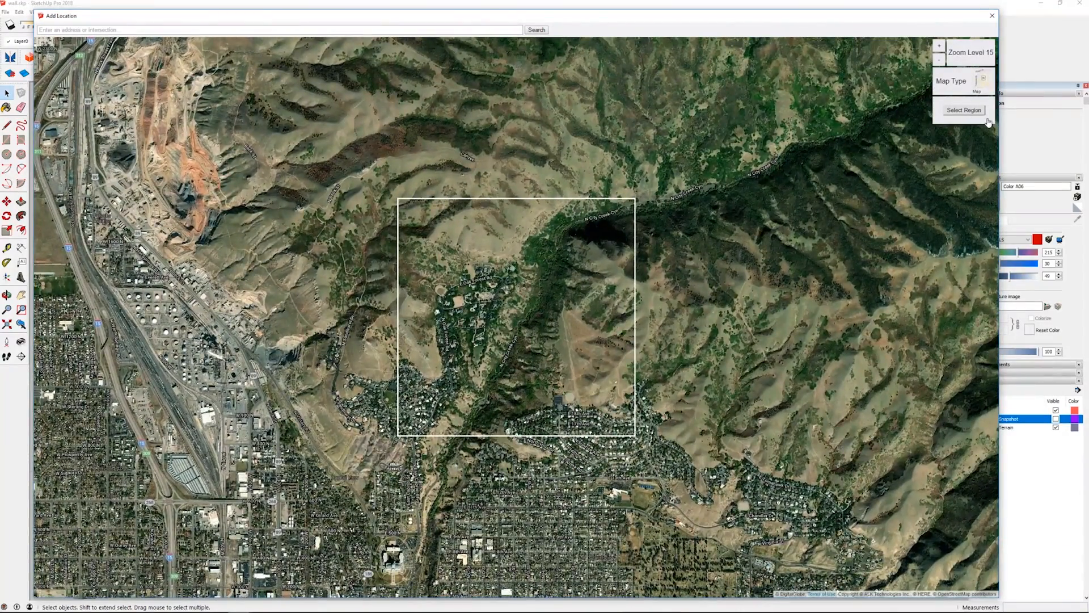
{"action": "left_click", "coordinate": [963, 110]}
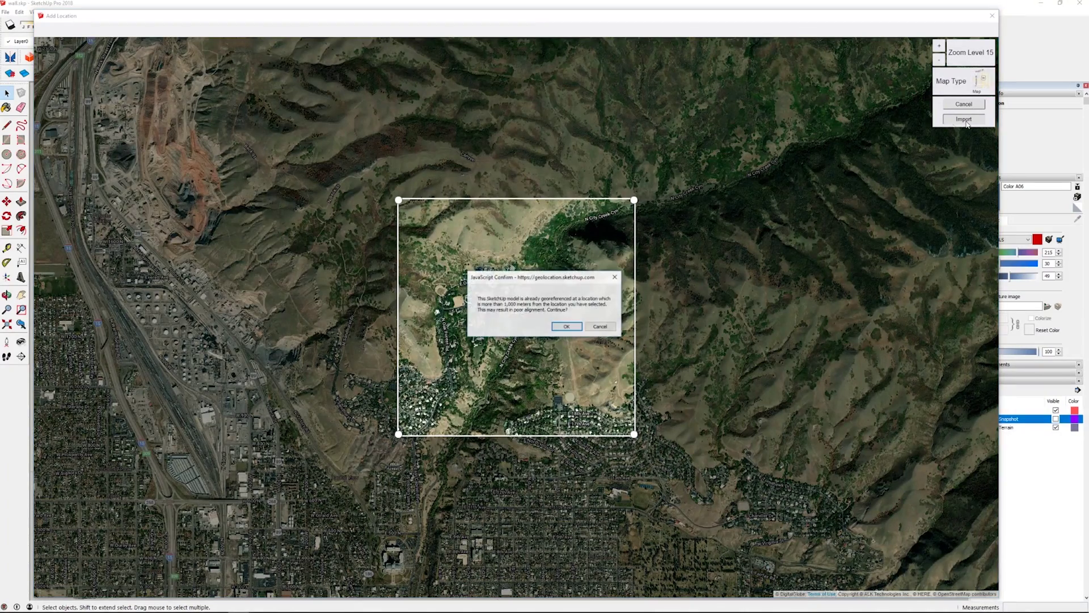
{"action": "left_click", "coordinate": [566, 325]}
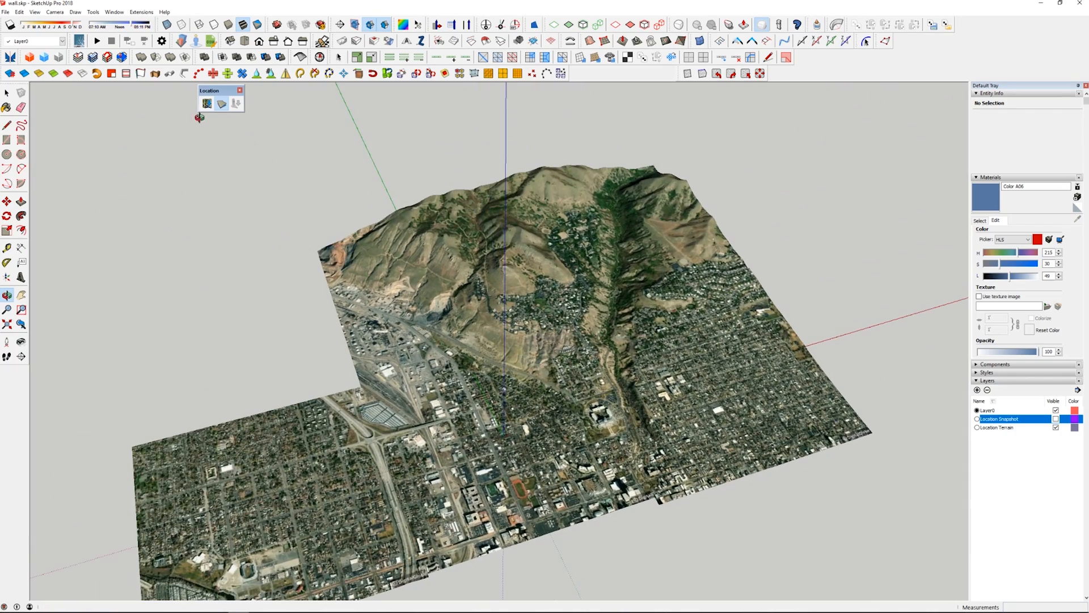
{"action": "left_click", "coordinate": [207, 103]}
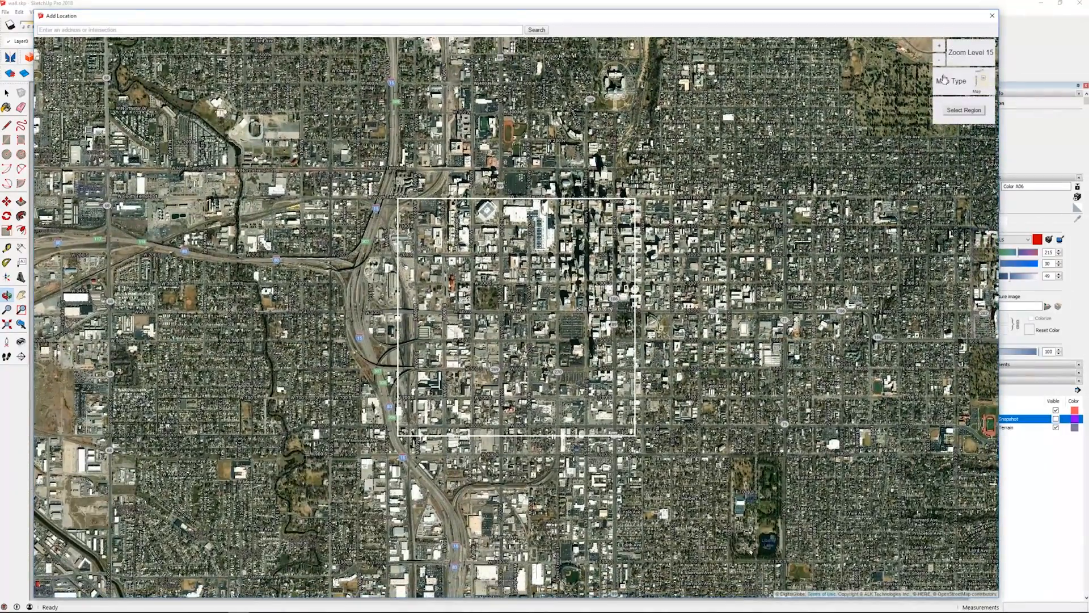
Import the downtown region south of the others and accept the alignment warning.
{"action": "left_click", "coordinate": [963, 110]}
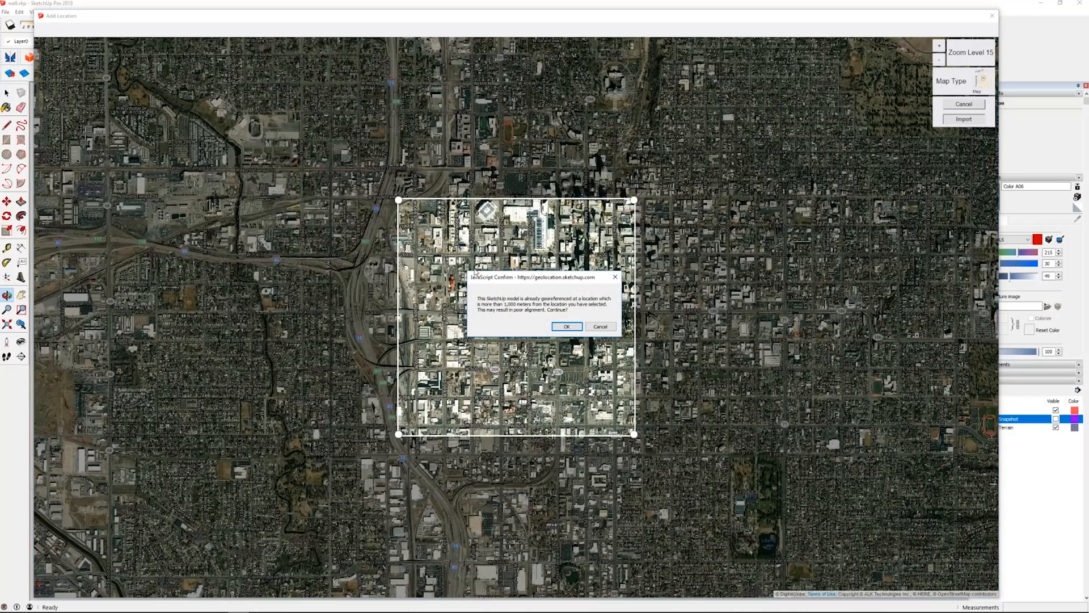
{"action": "left_click", "coordinate": [565, 326]}
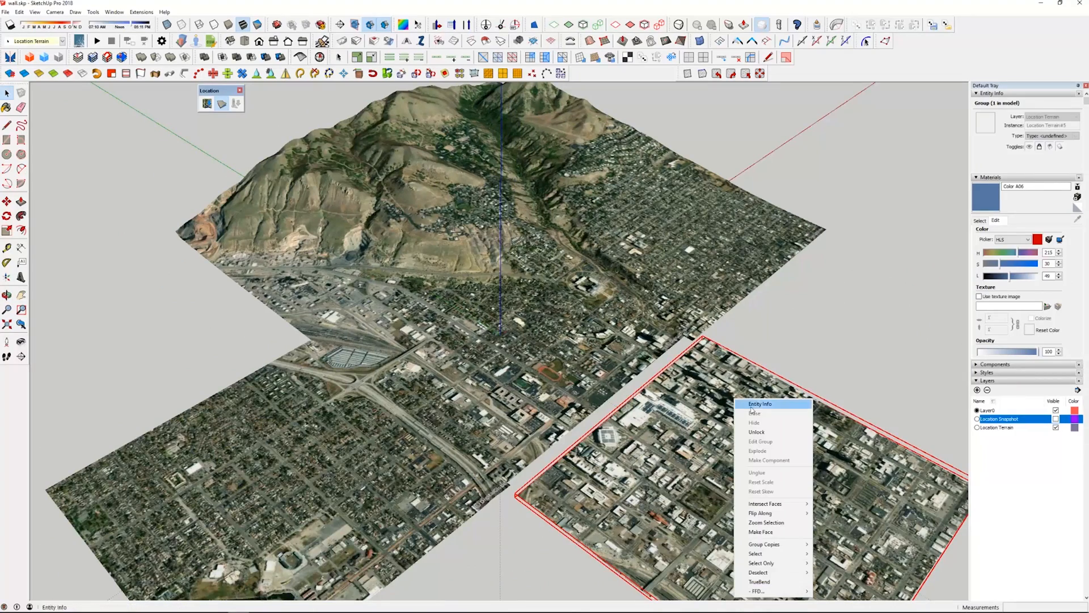
{"action": "left_click", "coordinate": [728, 428]}
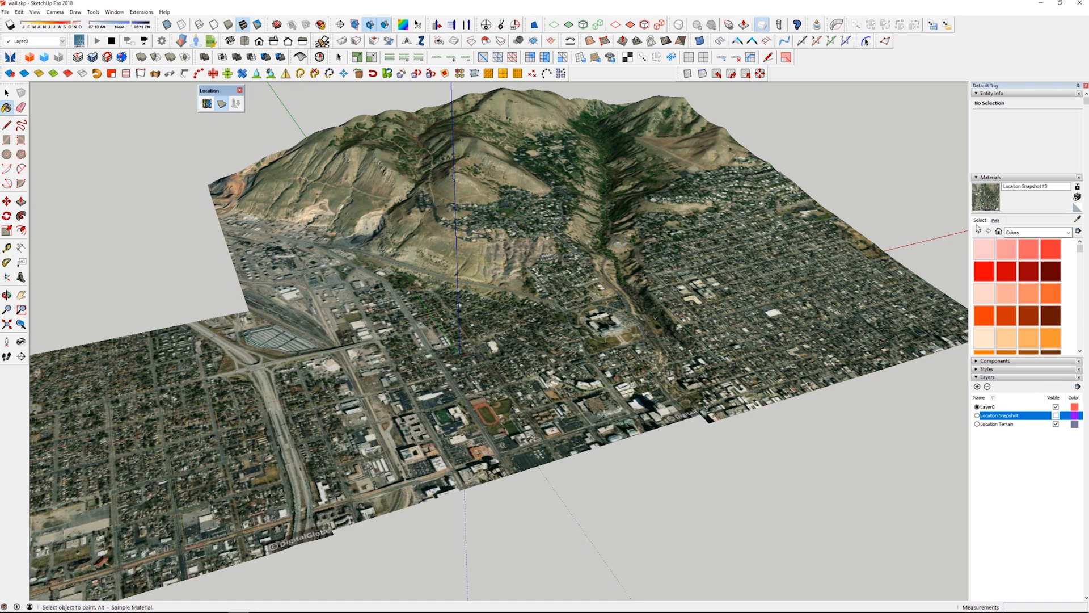
{"action": "left_click", "coordinate": [995, 220]}
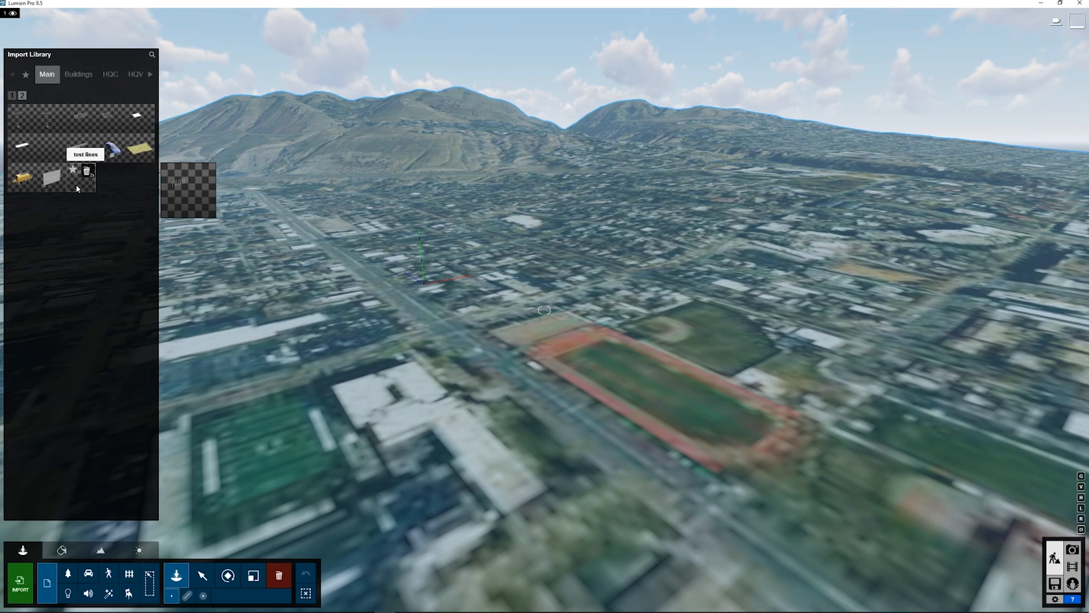
{"action": "mouse_move", "coordinate": [23, 143]}
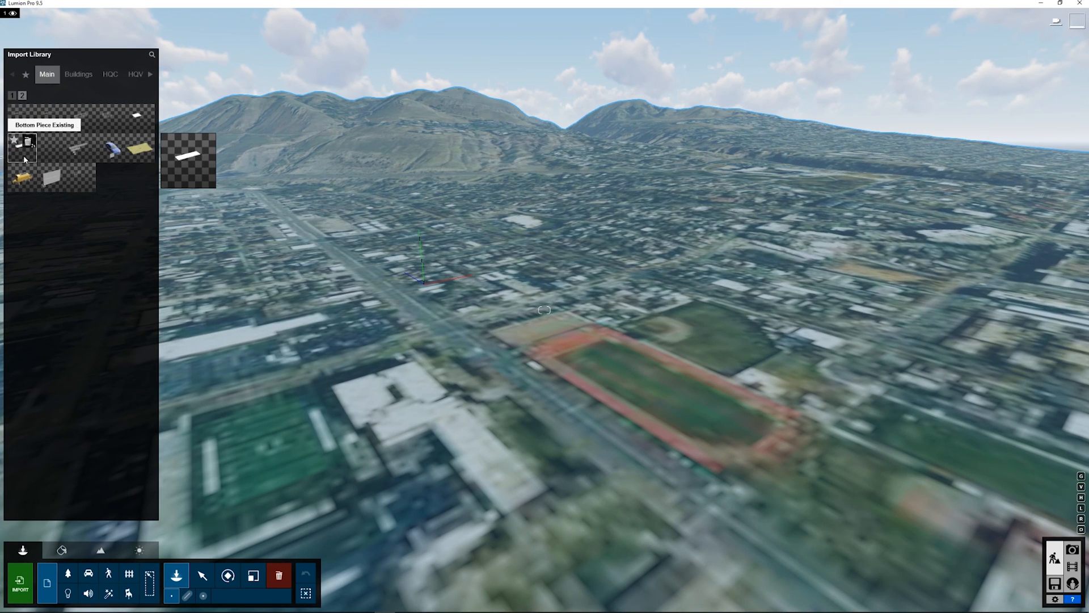
{"action": "mouse_move", "coordinate": [134, 115]}
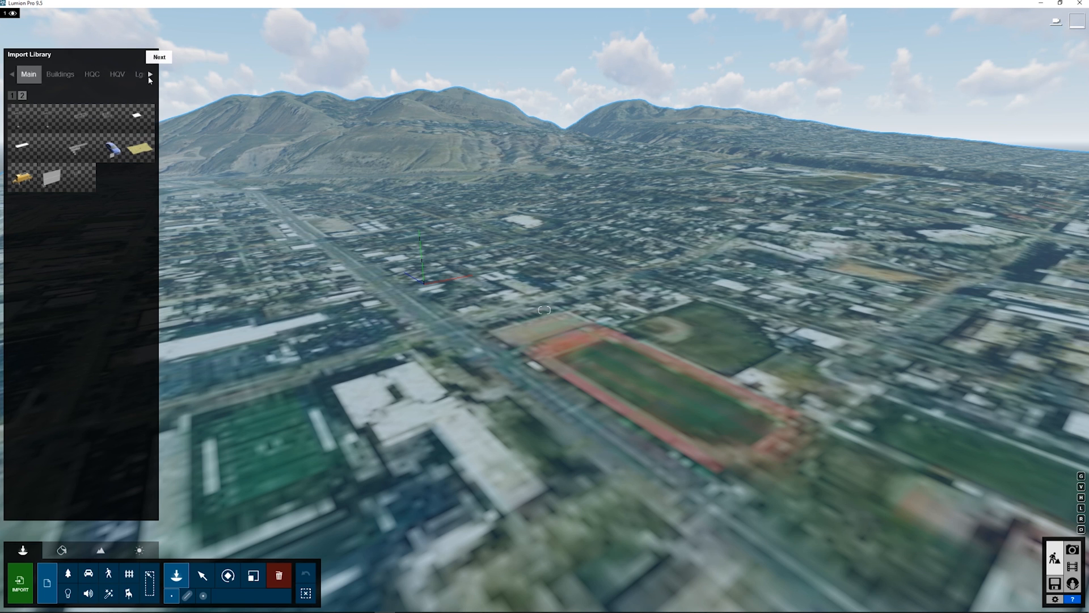
Page to further imported-model categories in the Import Library.
{"action": "left_click", "coordinate": [149, 79]}
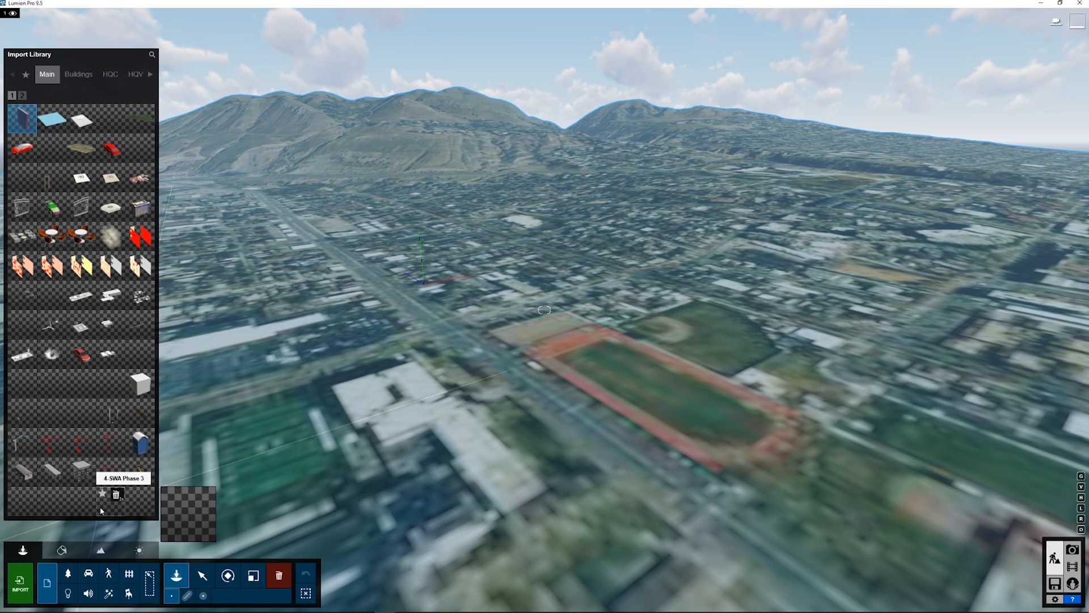
{"action": "mouse_move", "coordinate": [50, 354]}
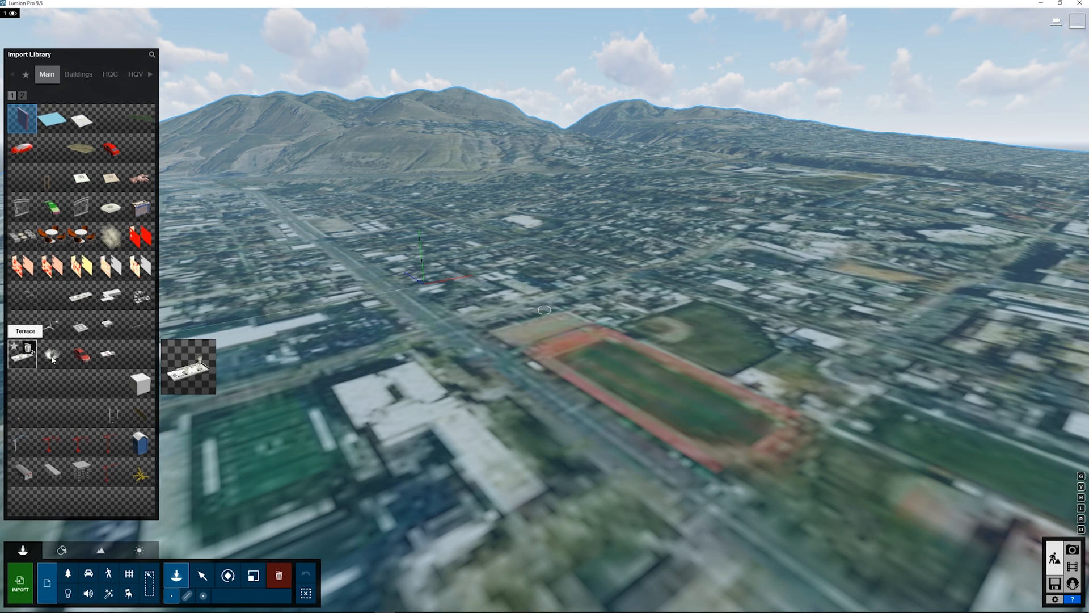
{"action": "mouse_move", "coordinate": [110, 294]}
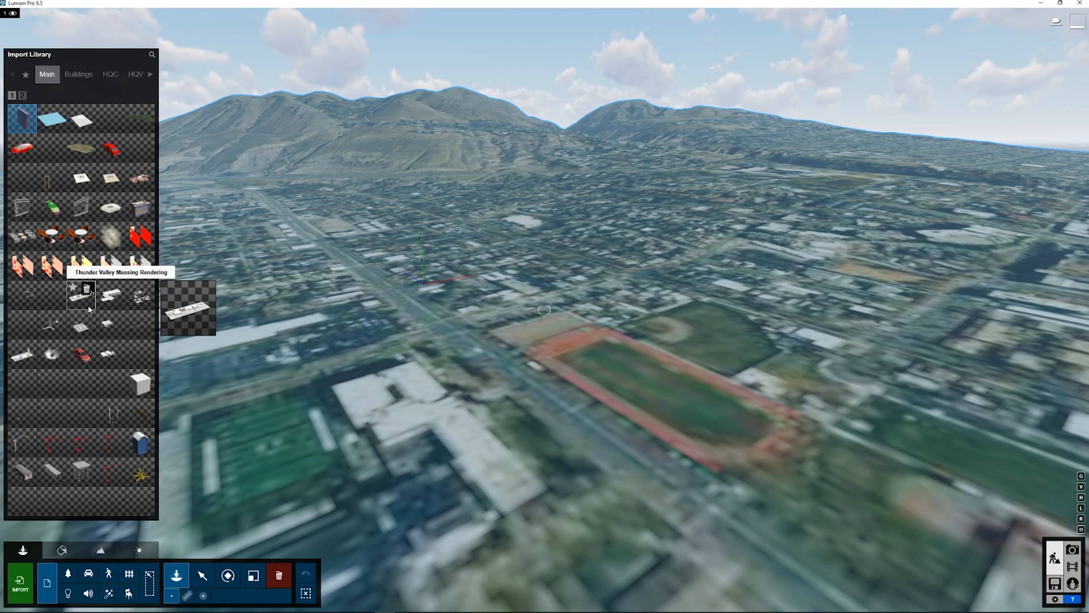
{"action": "mouse_move", "coordinate": [117, 298]}
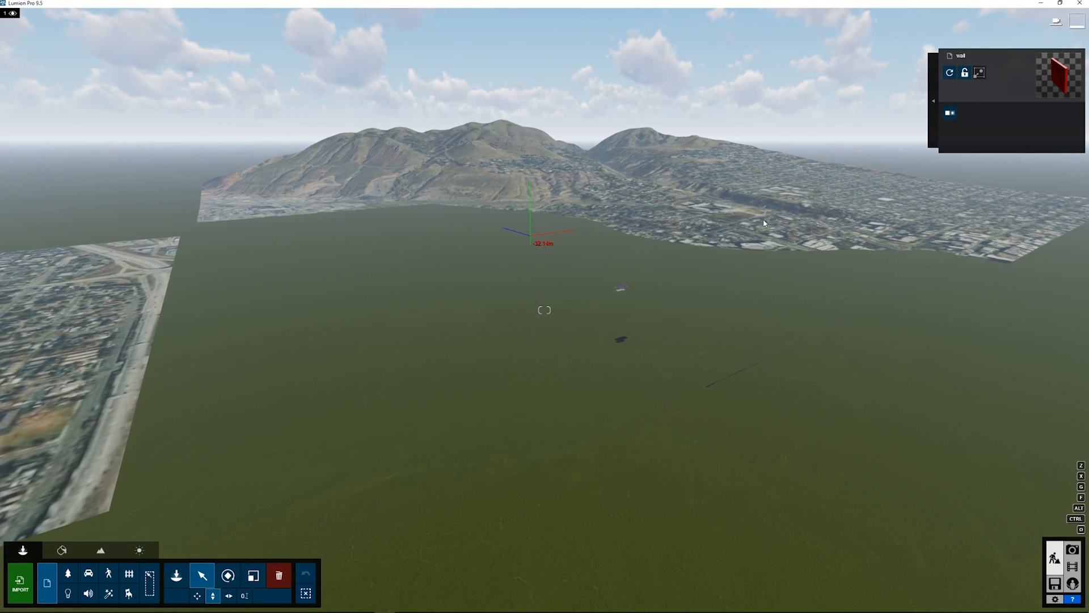
Select the imported terrain piece to move it far back behind the house site.
{"action": "left_click", "coordinate": [149, 582]}
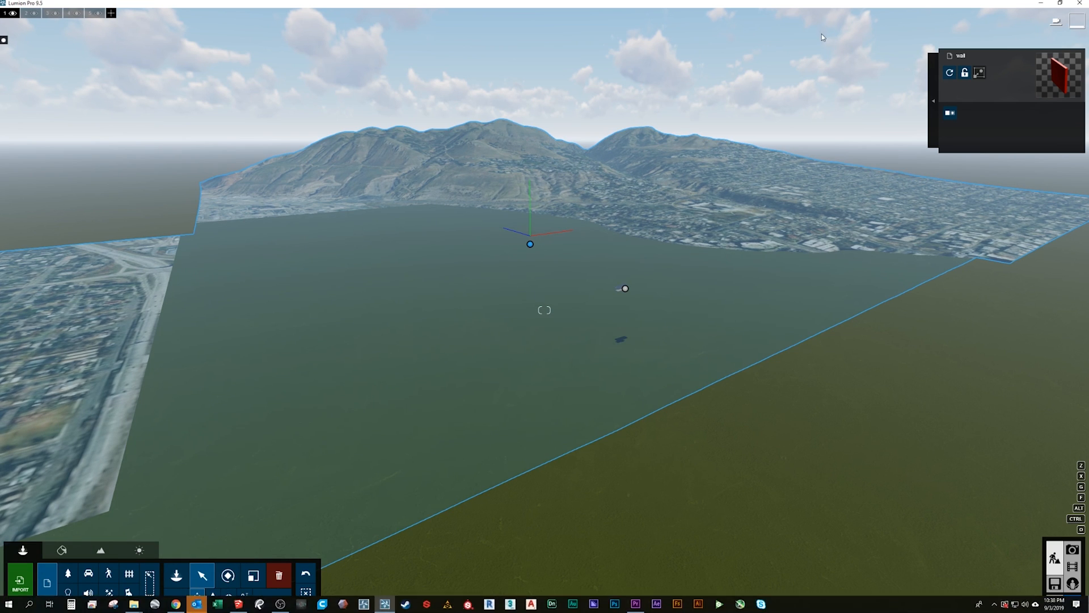
{"action": "right_click", "coordinate": [195, 604]}
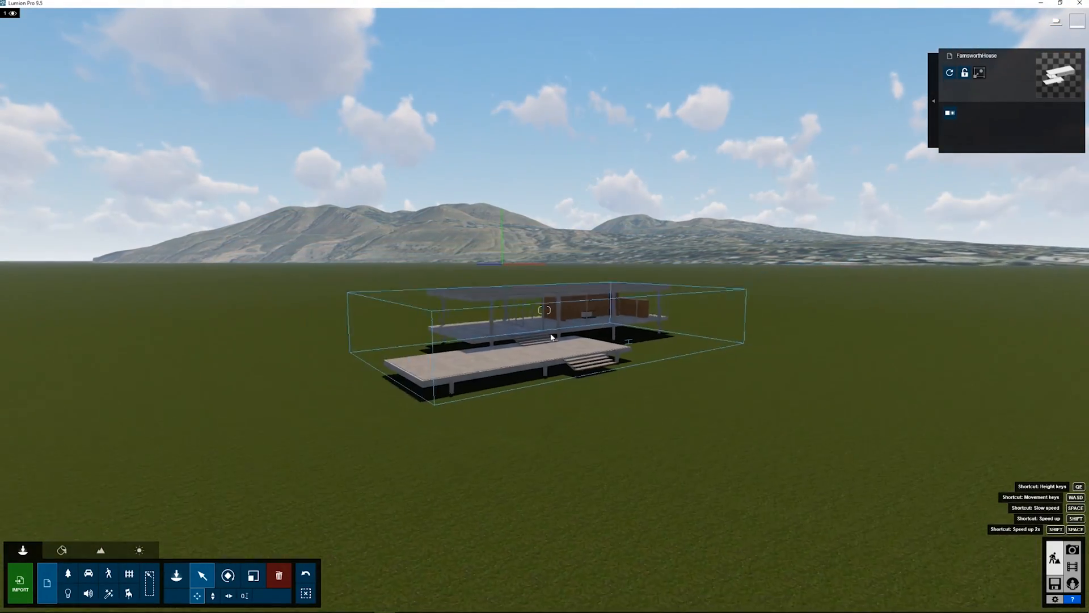
In the Nature Library's Conifers, pick the Alaska Cedar to plant around the house.
{"action": "left_click", "coordinate": [177, 575]}
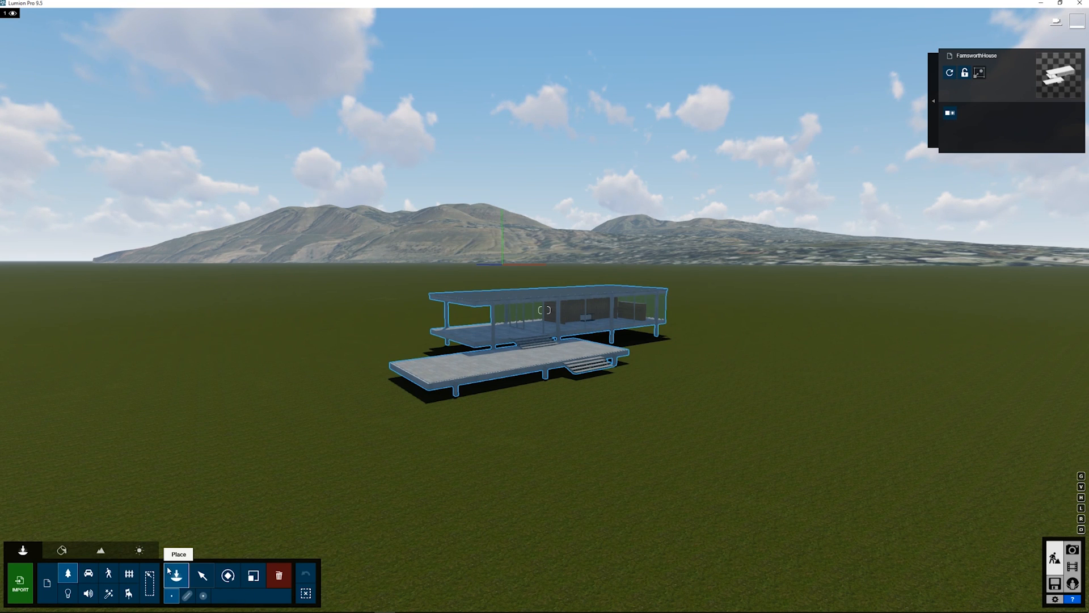
{"action": "left_click", "coordinate": [67, 573]}
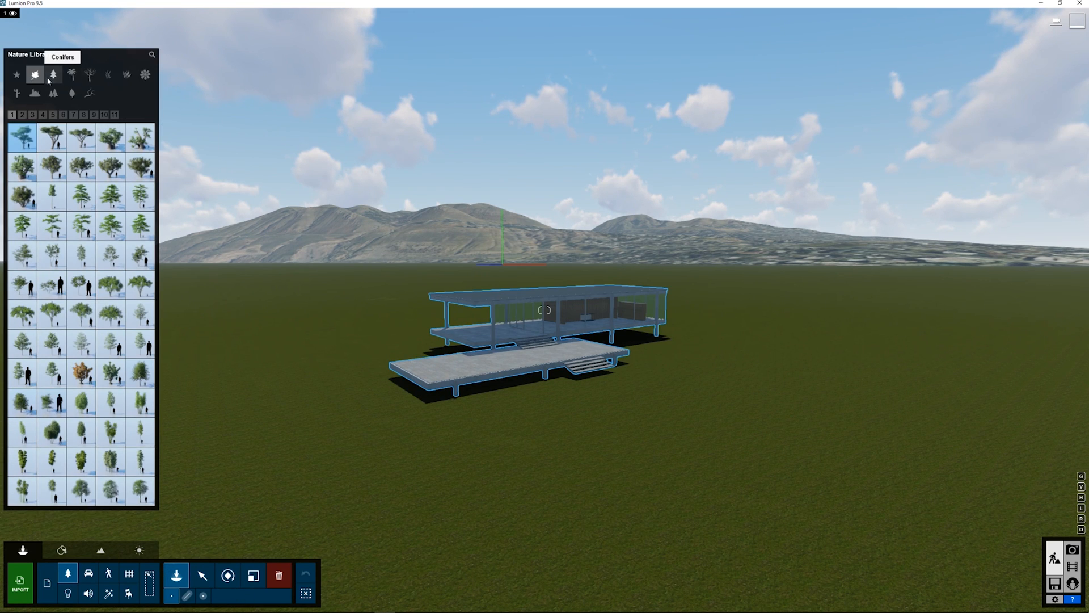
{"action": "left_click", "coordinate": [53, 74]}
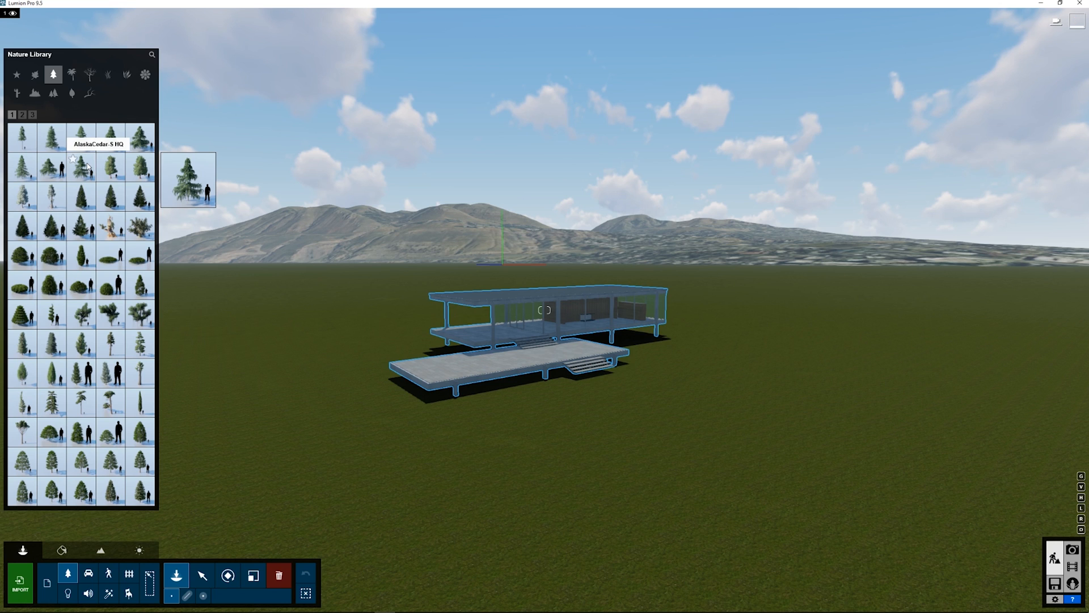
{"action": "left_click", "coordinate": [418, 358]}
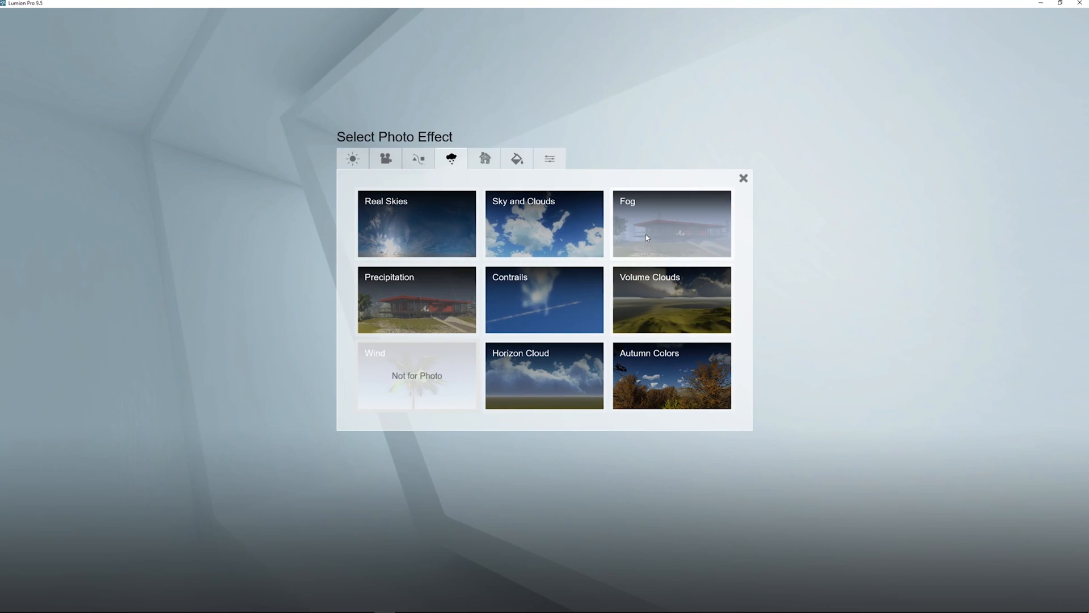
Add a Fog effect to the house photo with reduced density and an adjusted colour.
{"action": "left_click", "coordinate": [669, 223]}
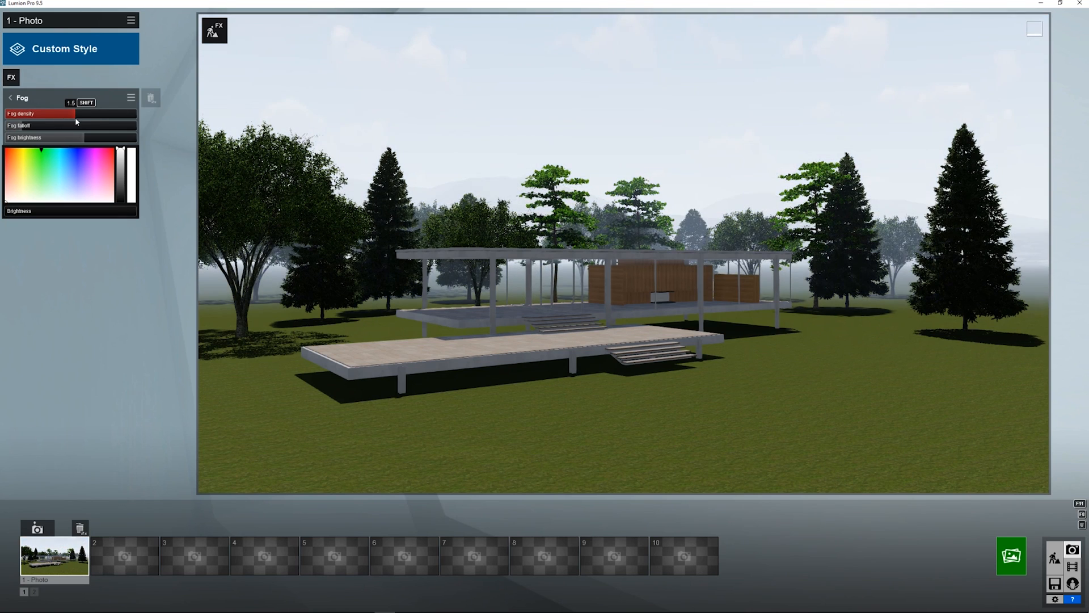
{"action": "left_click_drag", "start_coordinate": [73, 114], "coordinate": [63, 113]}
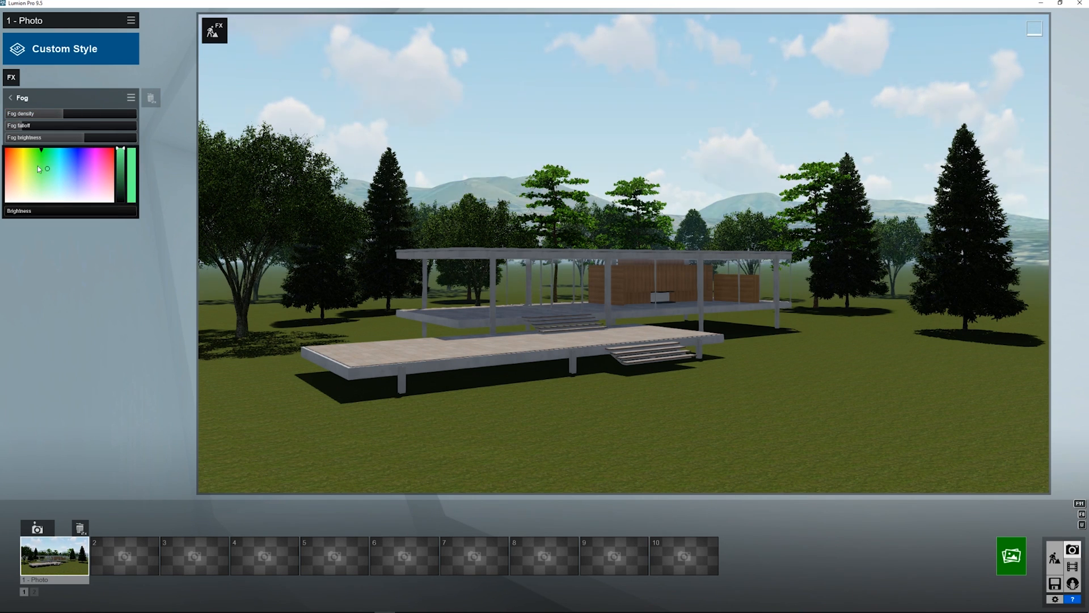
{"action": "left_click", "coordinate": [68, 184]}
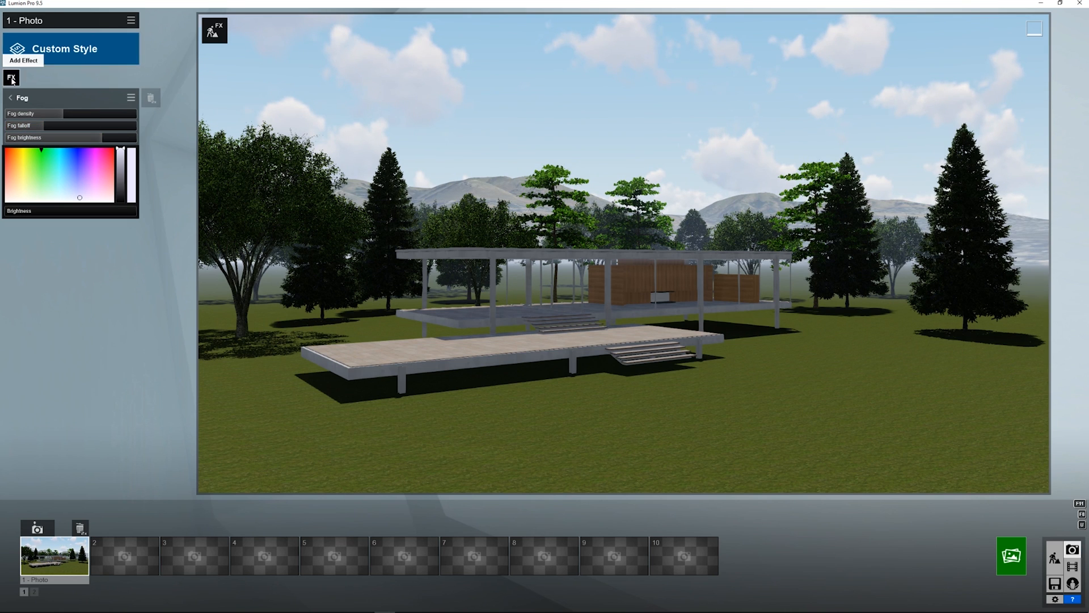
Add Volumetric Sunlight with tuned brightness, then add a Sun effect to the photo.
{"action": "left_click", "coordinate": [23, 60]}
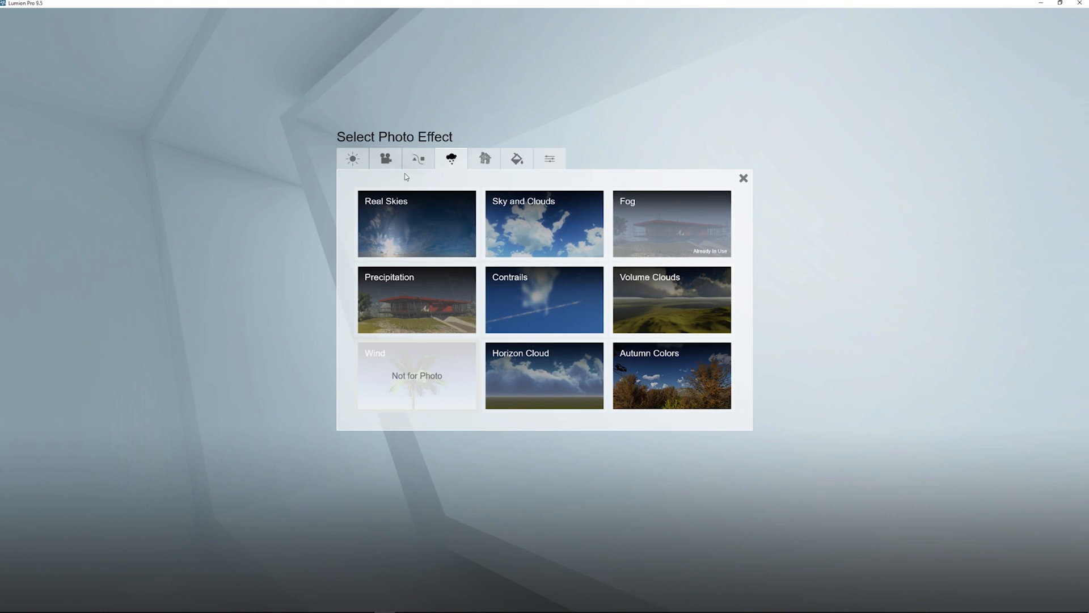
{"action": "left_click", "coordinate": [352, 159]}
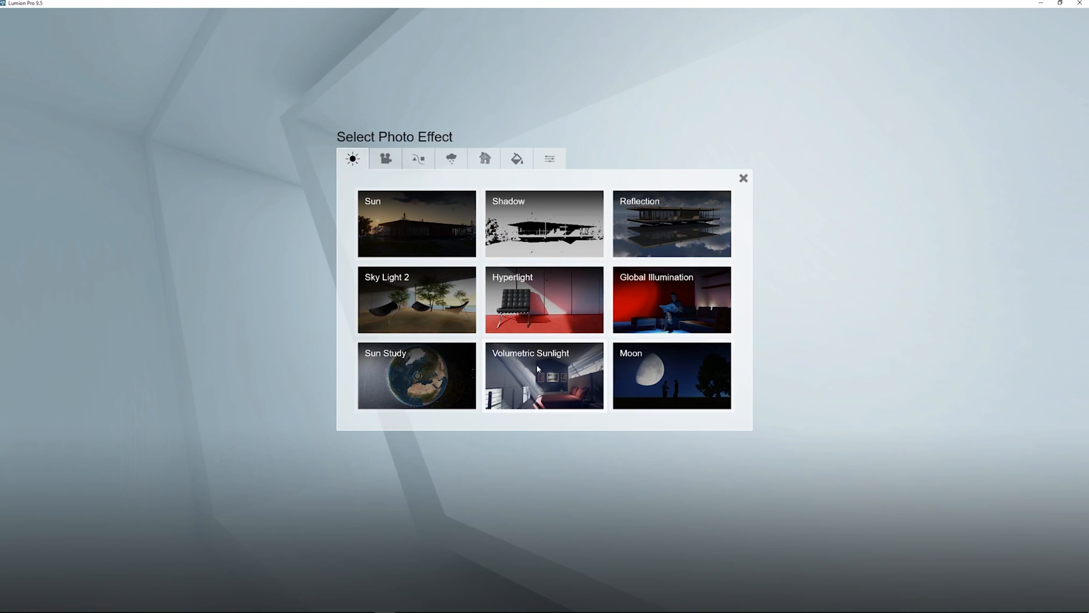
{"action": "left_click", "coordinate": [543, 376]}
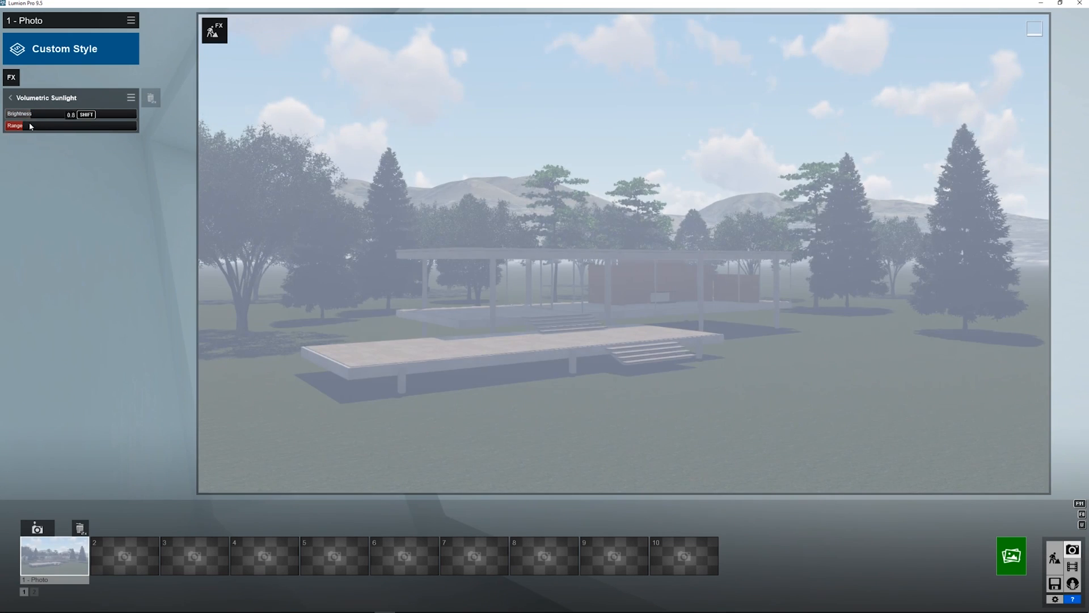
{"action": "left_click_drag", "start_coordinate": [69, 114], "coordinate": [4, 114]}
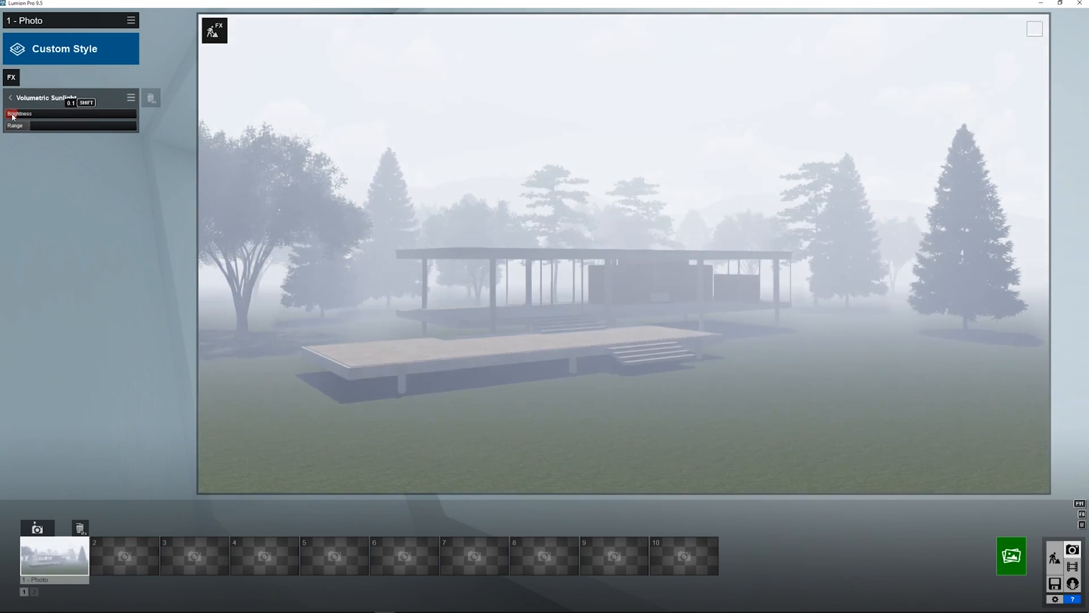
{"action": "left_click", "coordinate": [10, 77]}
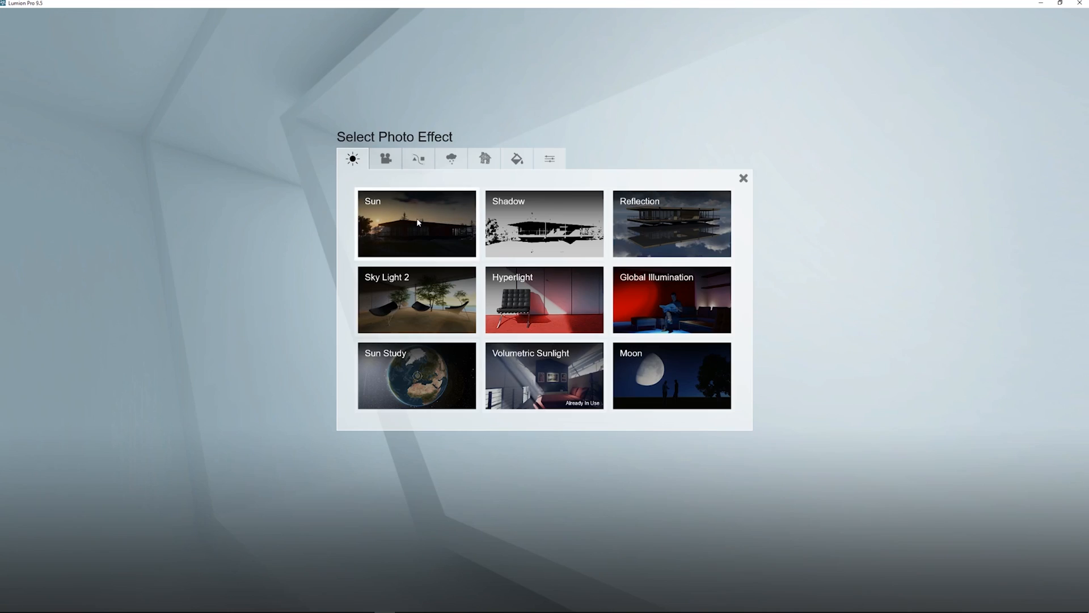
{"action": "left_click", "coordinate": [417, 223]}
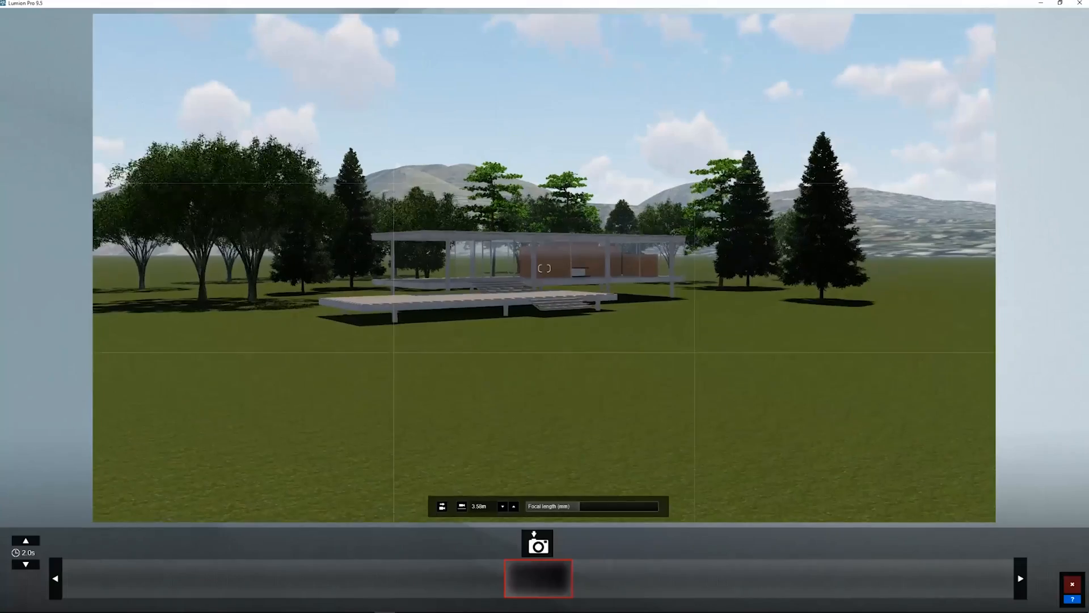
Record the camera keyframes and confirm the two-key clip of the house.
{"action": "left_click", "coordinate": [537, 544]}
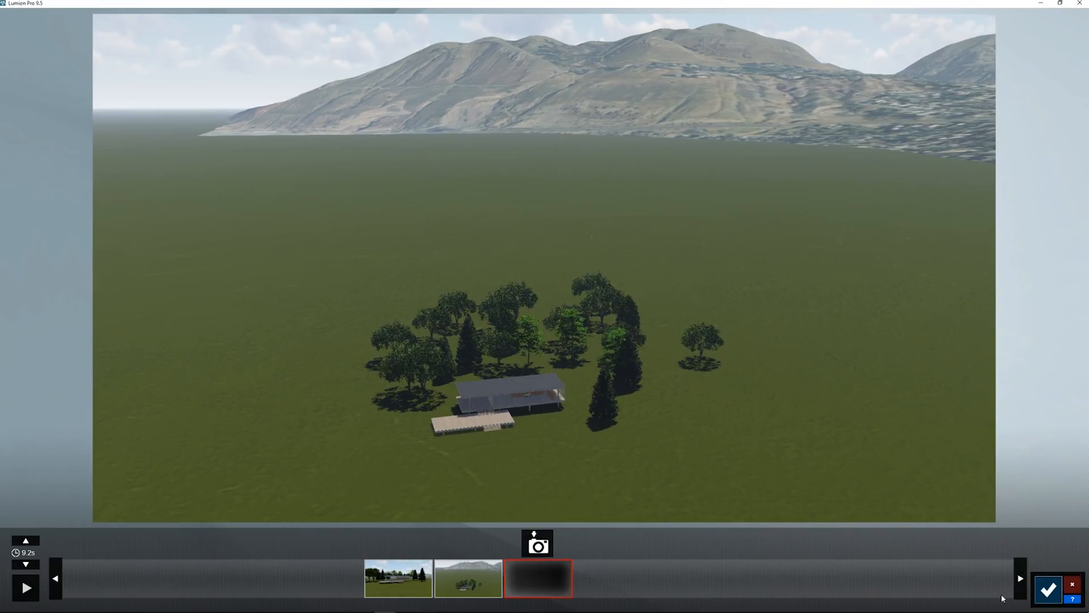
{"action": "left_click", "coordinate": [1047, 589]}
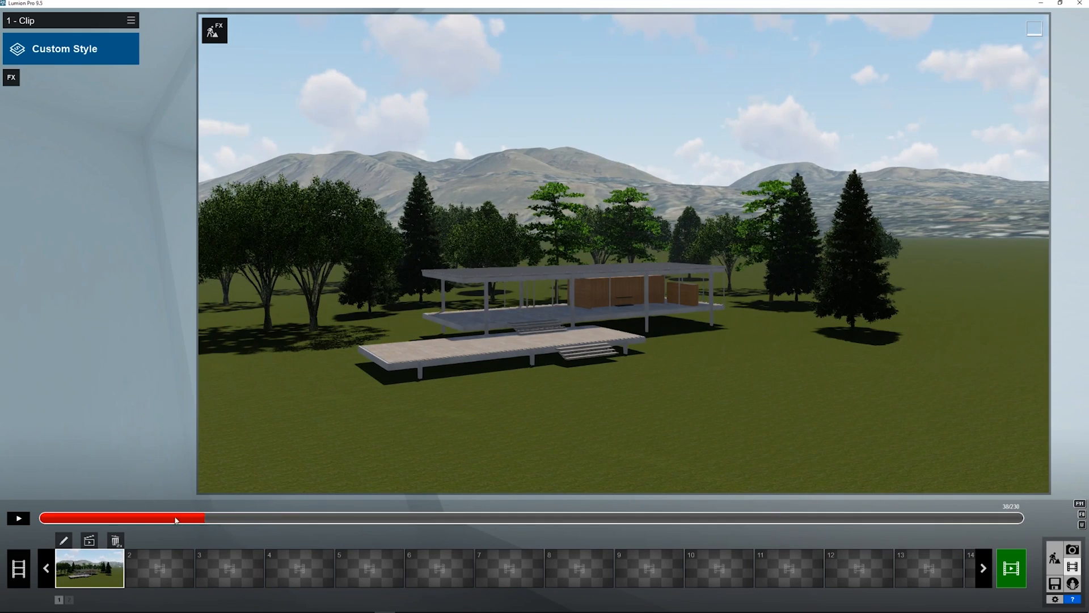
Add a Depth of Field effect to the clip and adjust its setting.
{"action": "left_click", "coordinate": [11, 77]}
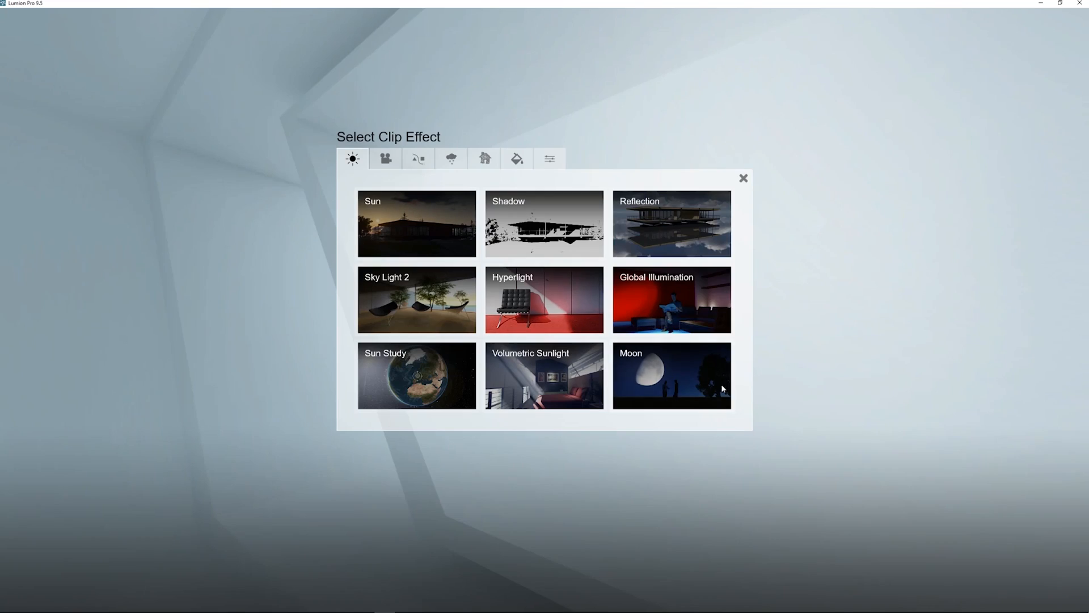
{"action": "left_click", "coordinate": [742, 178]}
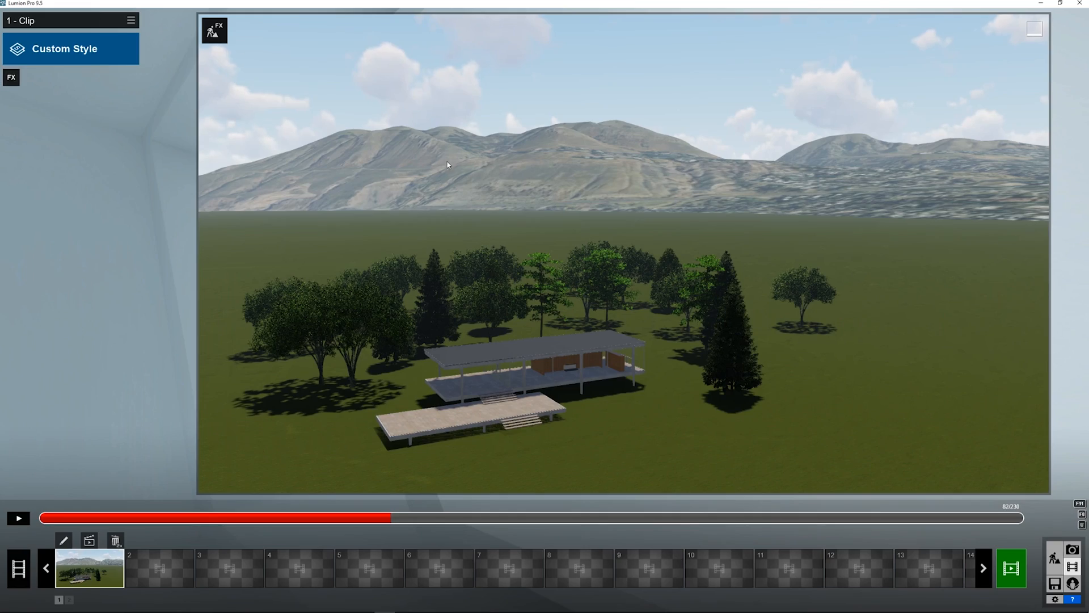
{"action": "left_click", "coordinate": [10, 77]}
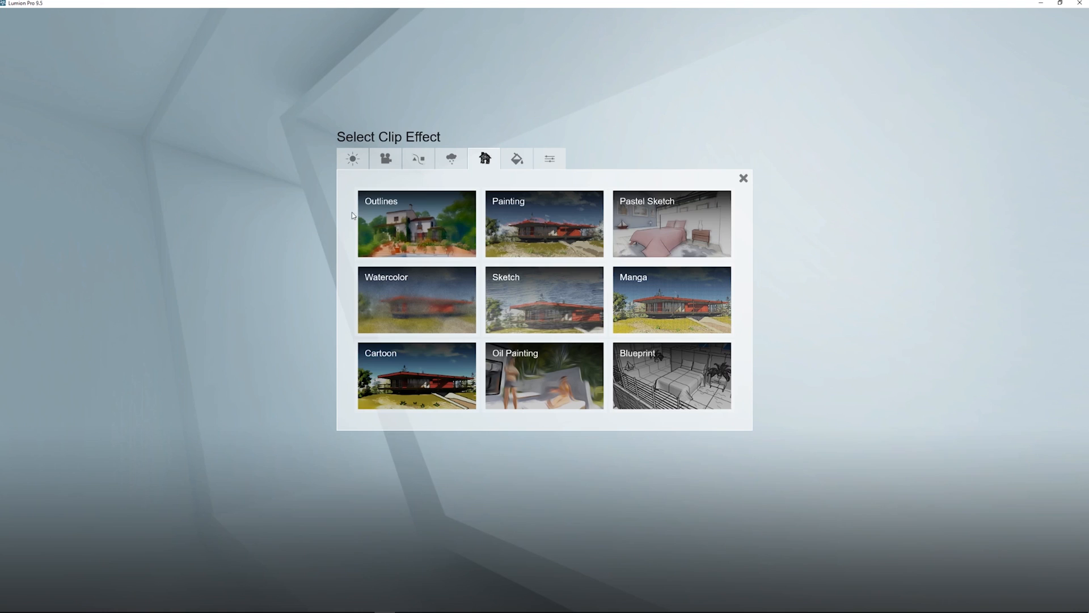
{"action": "left_click", "coordinate": [742, 178]}
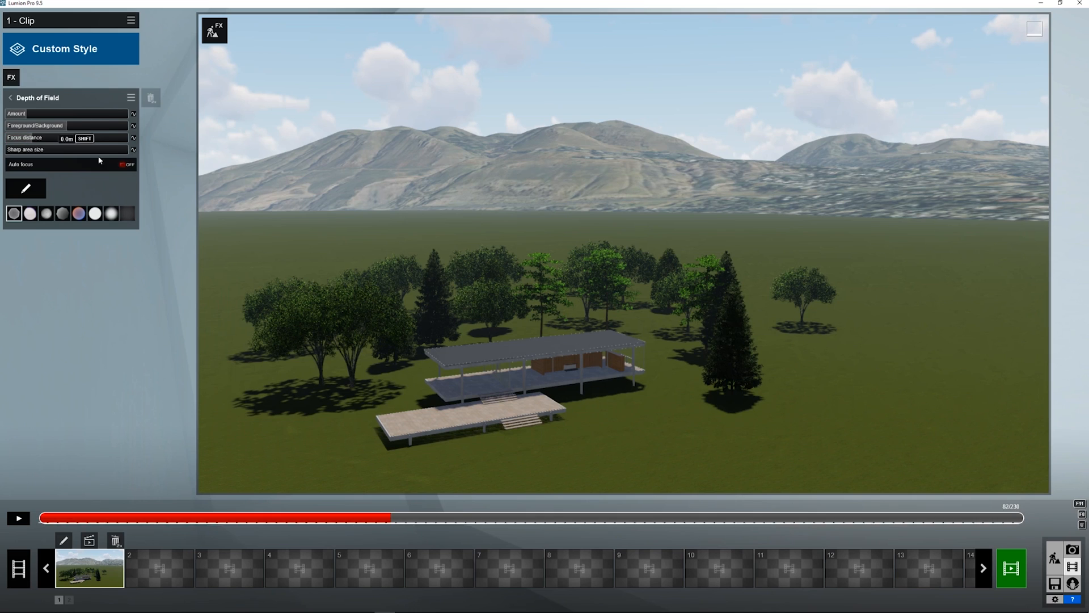
{"action": "left_click_drag", "start_coordinate": [14, 113], "coordinate": [98, 114]}
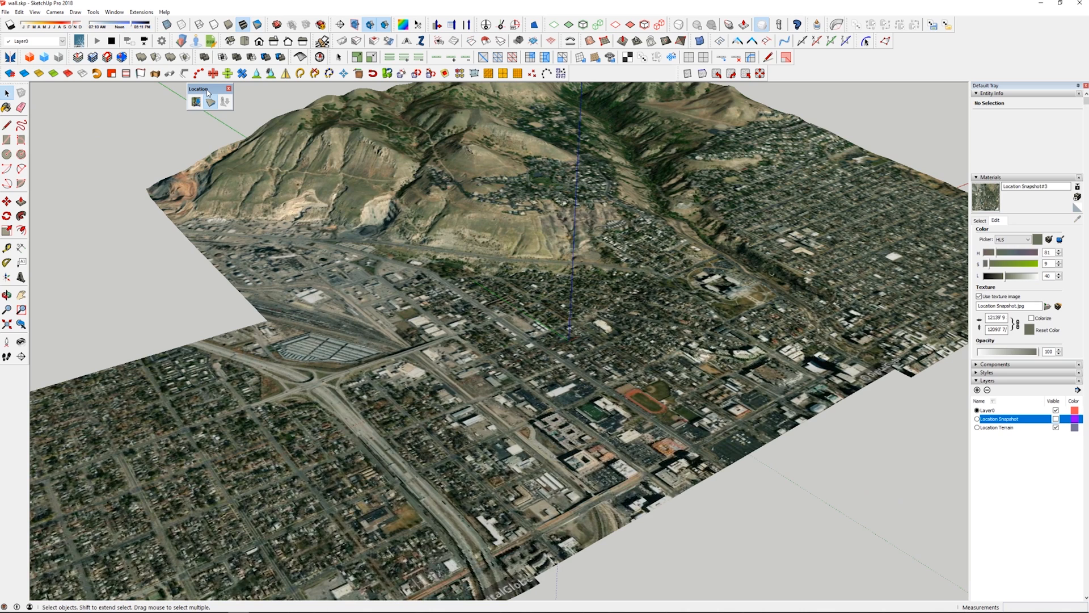
{"action": "mouse_move", "coordinate": [313, 258]}
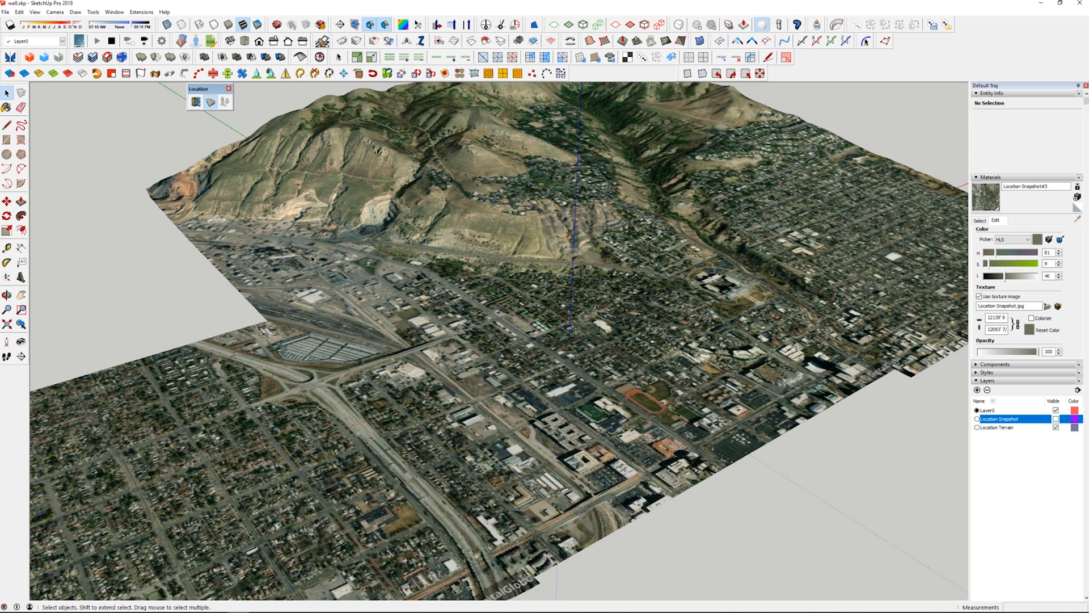